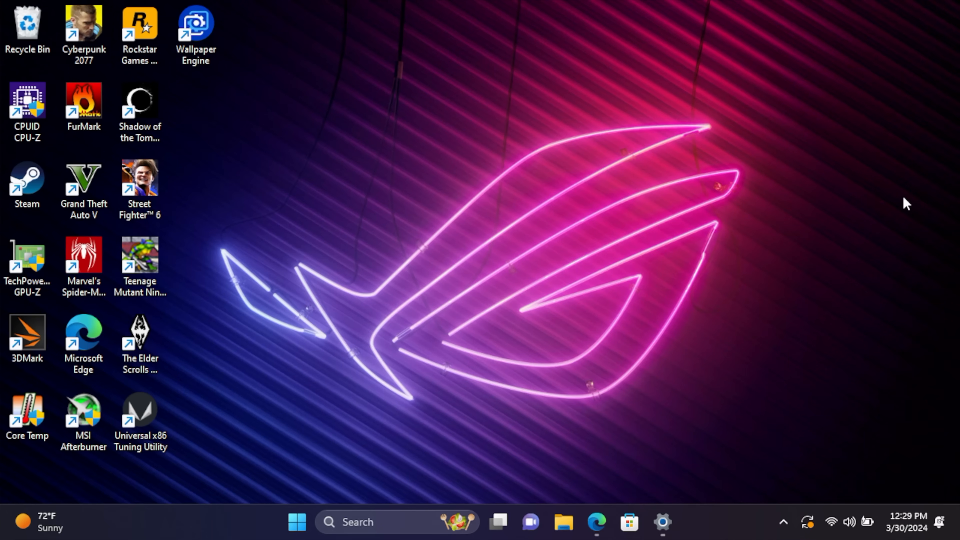
On amd.com support, choose Processors with graphics and the AMD Ryzen Processors family.
{"action": "left_click", "coordinate": [595, 524]}
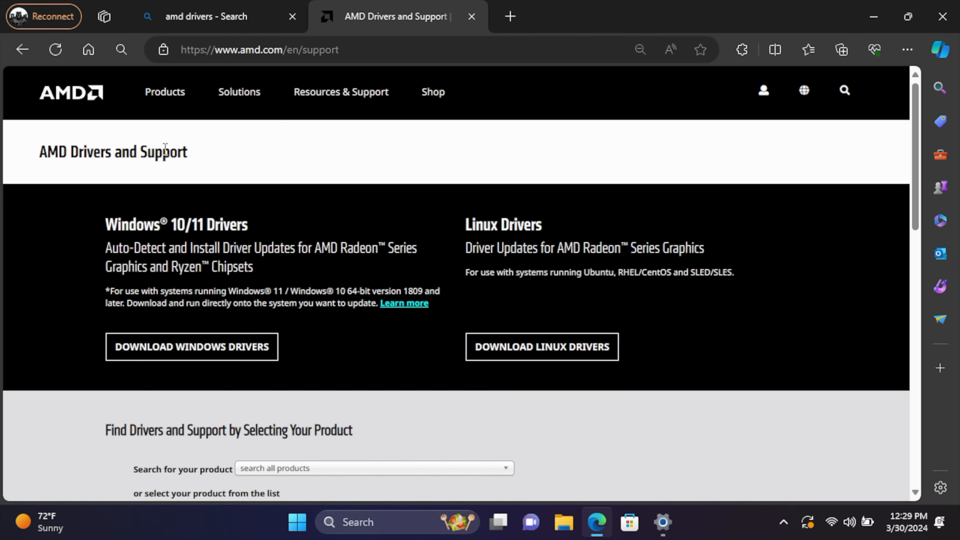
{"action": "scroll", "scroll_direction": "down", "scroll_amount": 3}
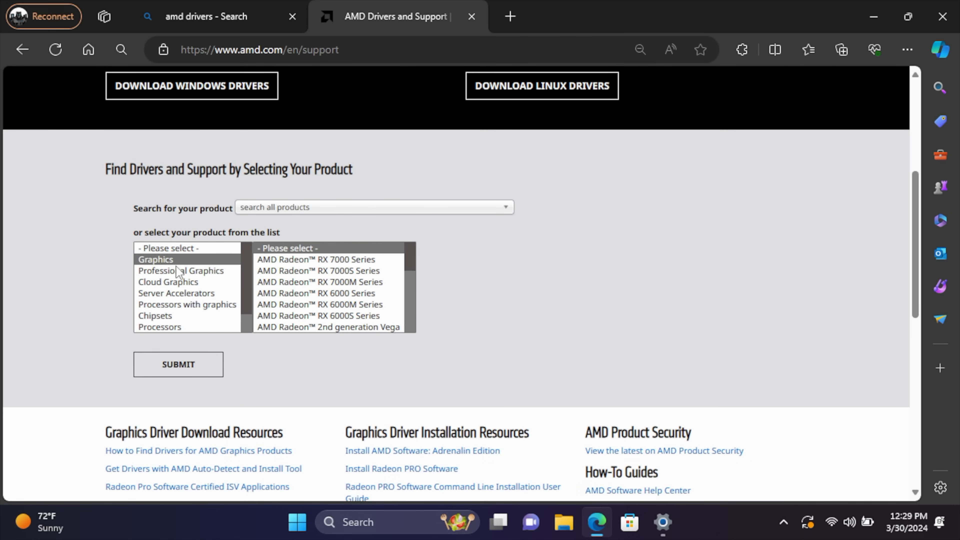
{"action": "left_click", "coordinate": [187, 305]}
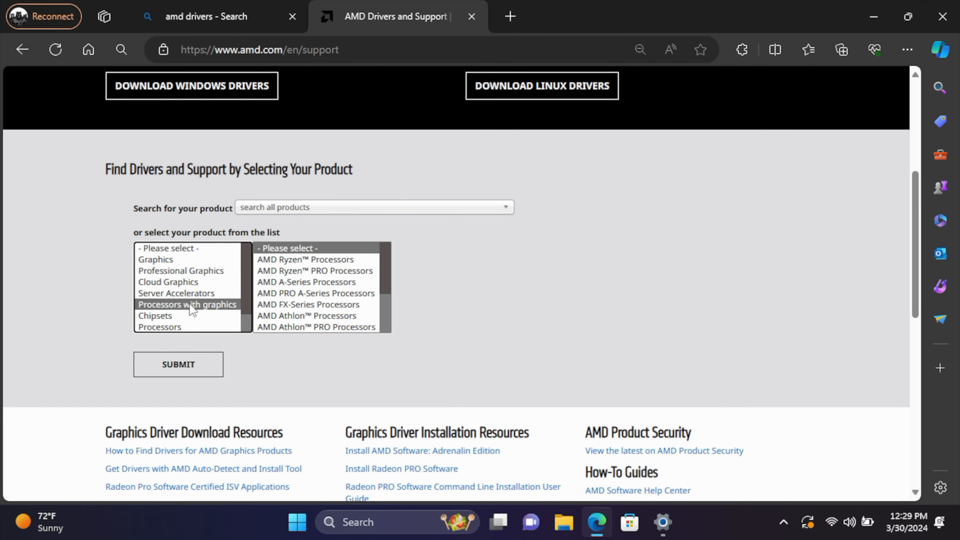
{"action": "mouse_move", "coordinate": [300, 266]}
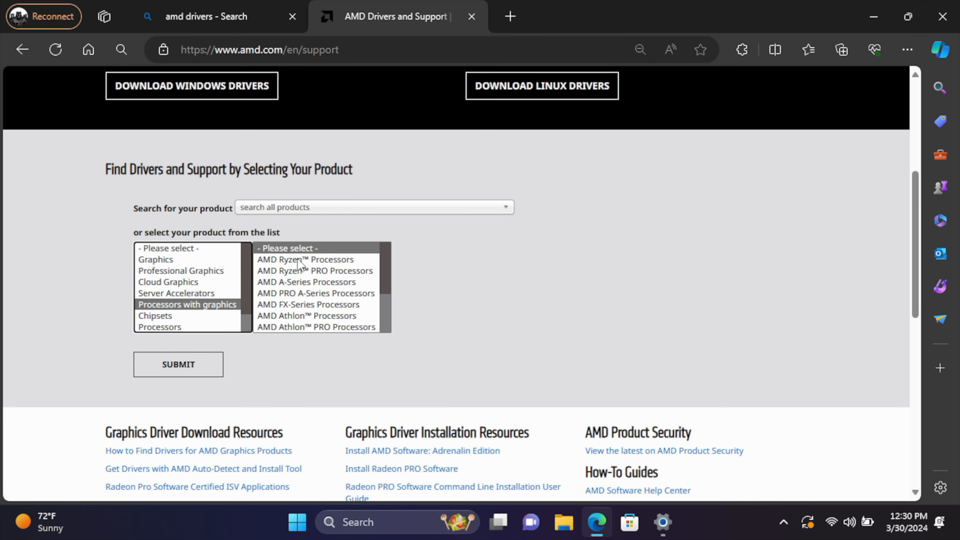
{"action": "left_click", "coordinate": [305, 260]}
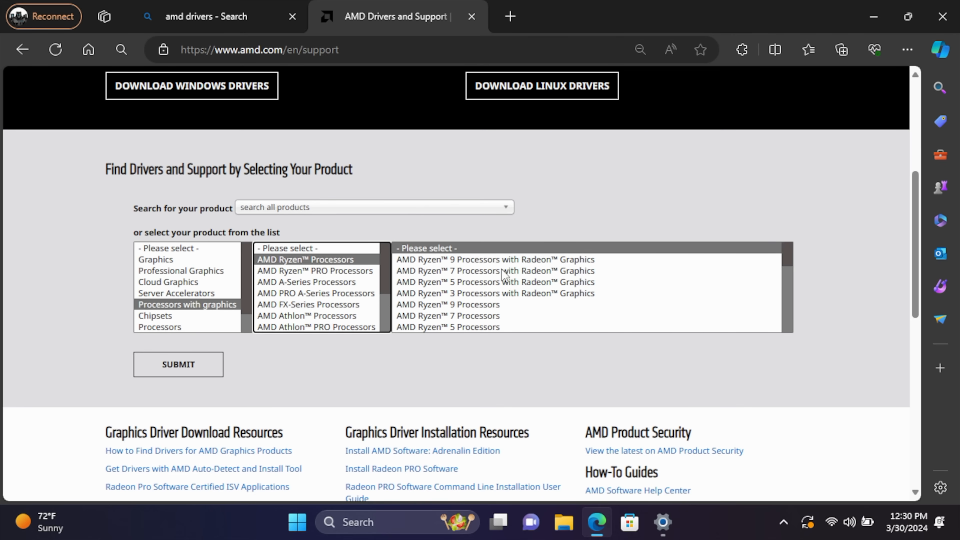
Pick Ryzen 7 with Radeon Graphics, select the 7840U and submit to reach its driver page.
{"action": "left_click", "coordinate": [496, 271]}
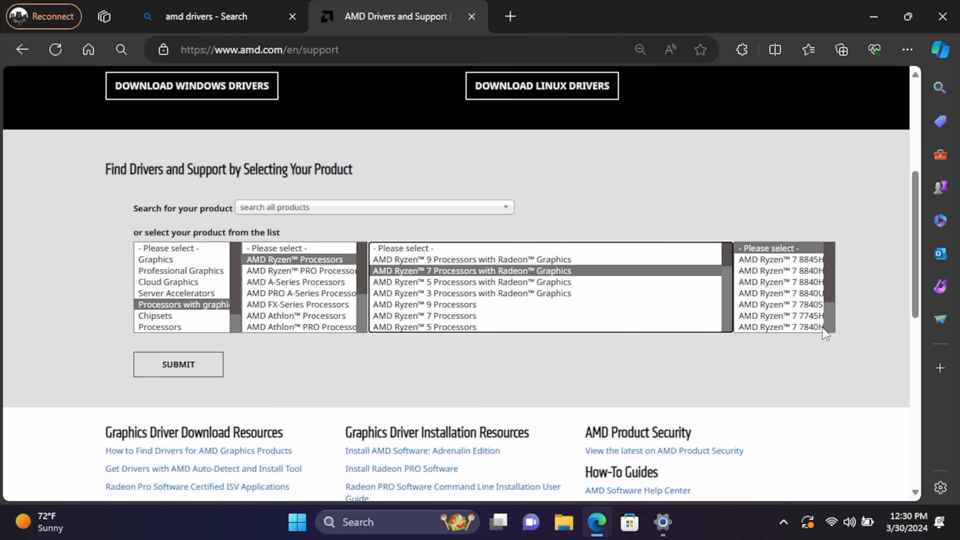
{"action": "scroll", "scroll_direction": "down", "scroll_amount": 3}
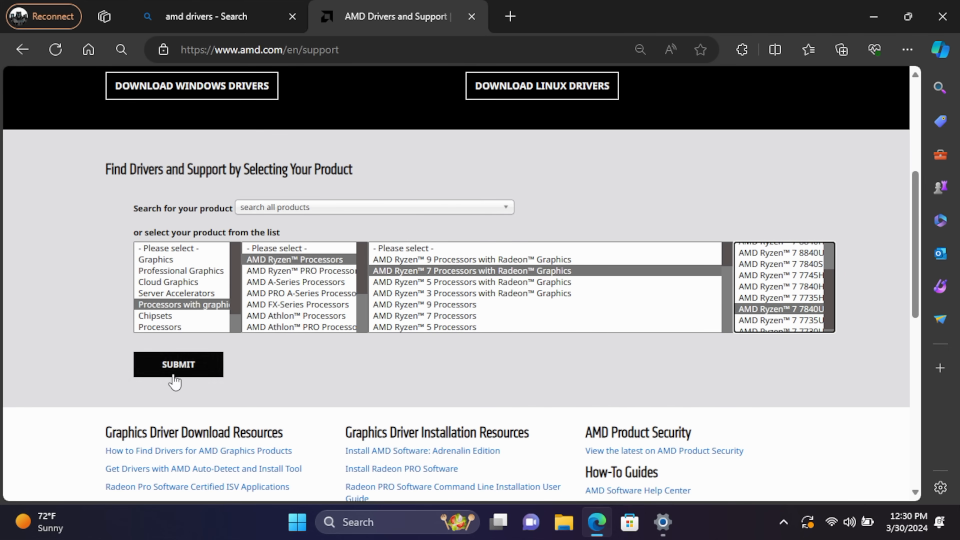
{"action": "left_click", "coordinate": [179, 365]}
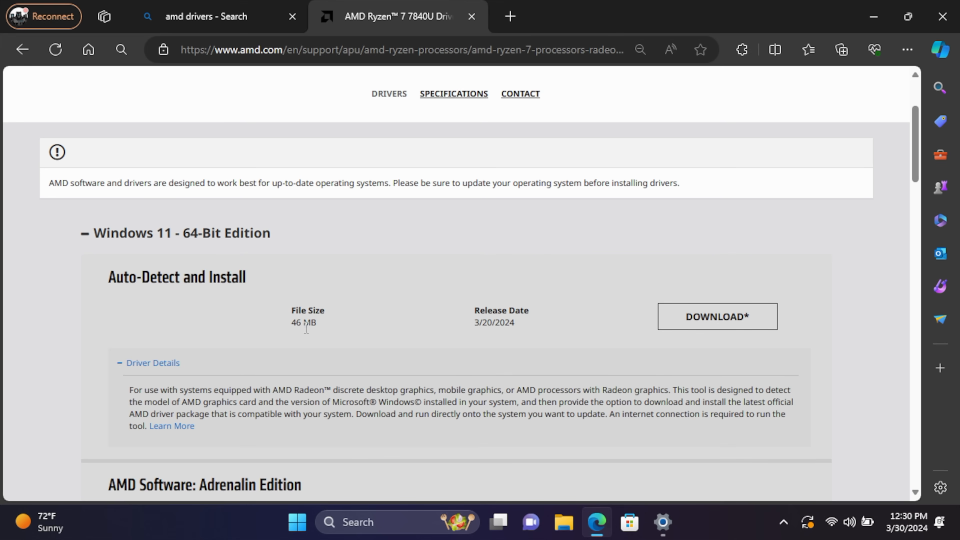
Download the AMD Software: Adrenalin Edition 24.3.1 package and return to the desktop.
{"action": "scroll", "scroll_direction": "down", "scroll_amount": 3}
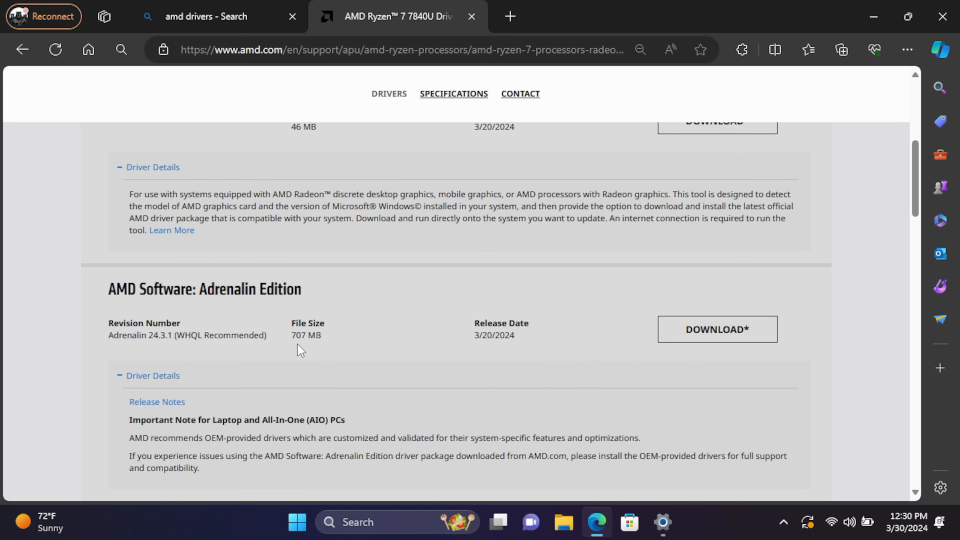
{"action": "mouse_move", "coordinate": [727, 341]}
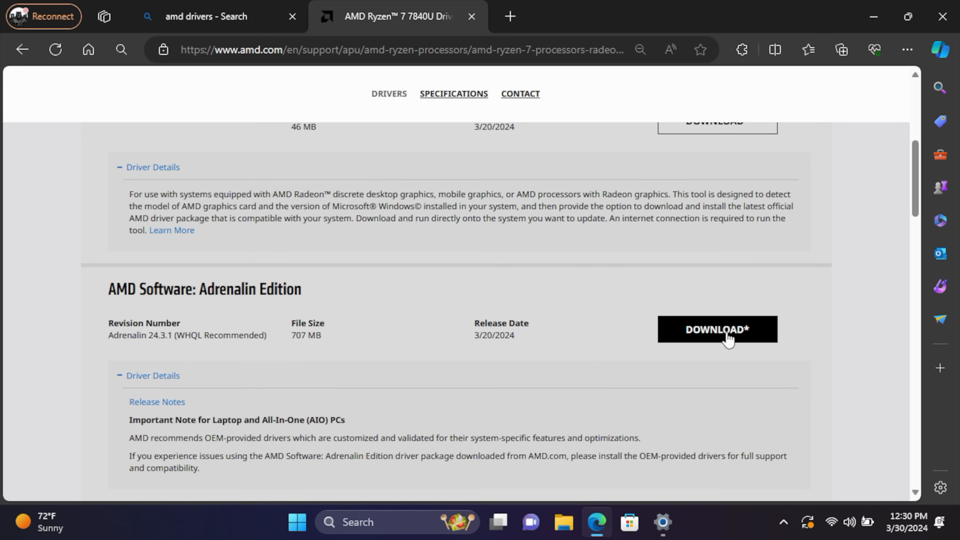
{"action": "left_click", "coordinate": [719, 330]}
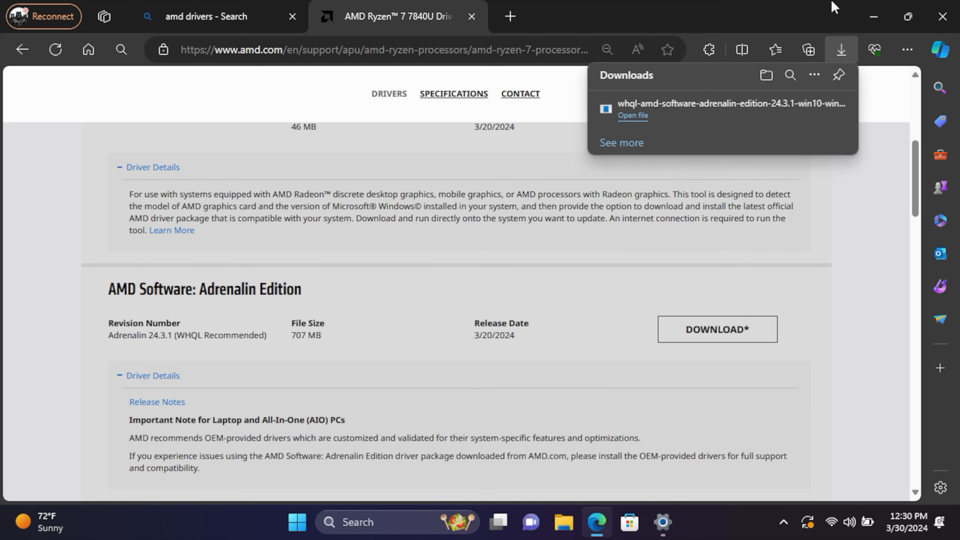
{"action": "left_click", "coordinate": [395, 50]}
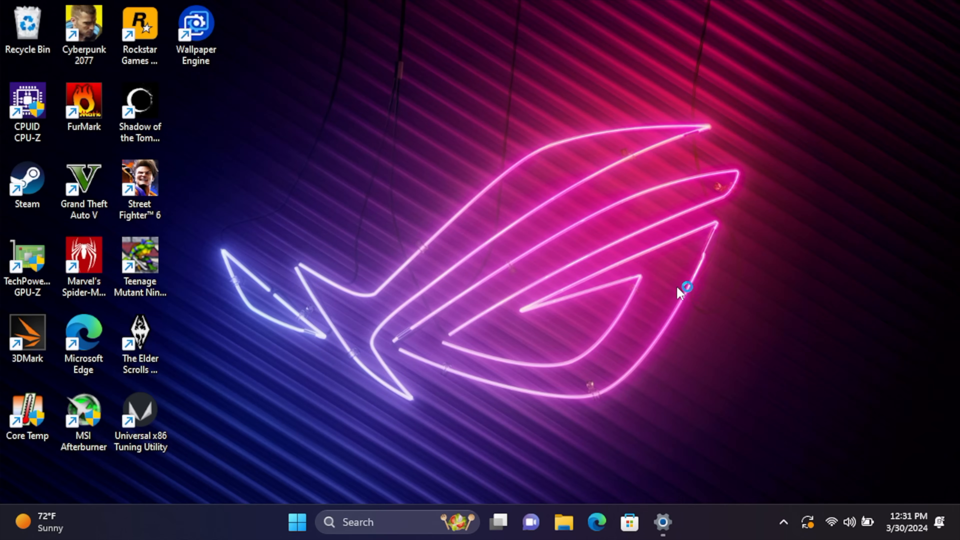
From Downloads, run the 7z2403-x64 installer to set up 7-Zip and dismiss its setup.
{"action": "left_click", "coordinate": [565, 525]}
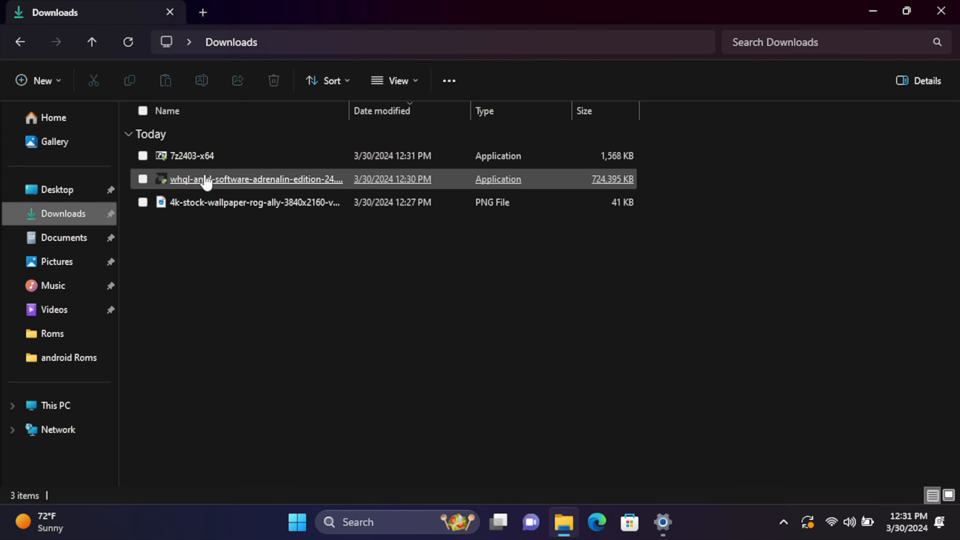
{"action": "left_click", "coordinate": [189, 156]}
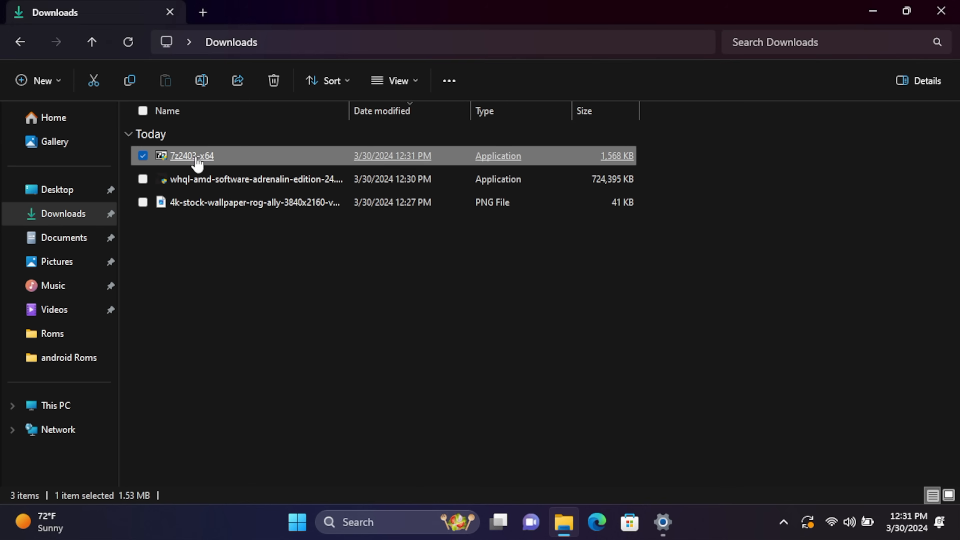
{"action": "double_click", "coordinate": [191, 156]}
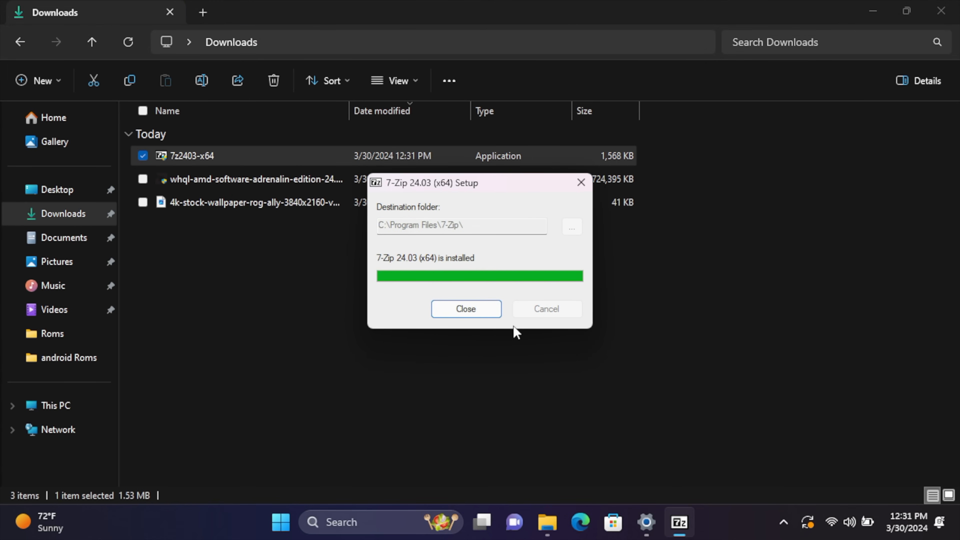
{"action": "left_click", "coordinate": [466, 309]}
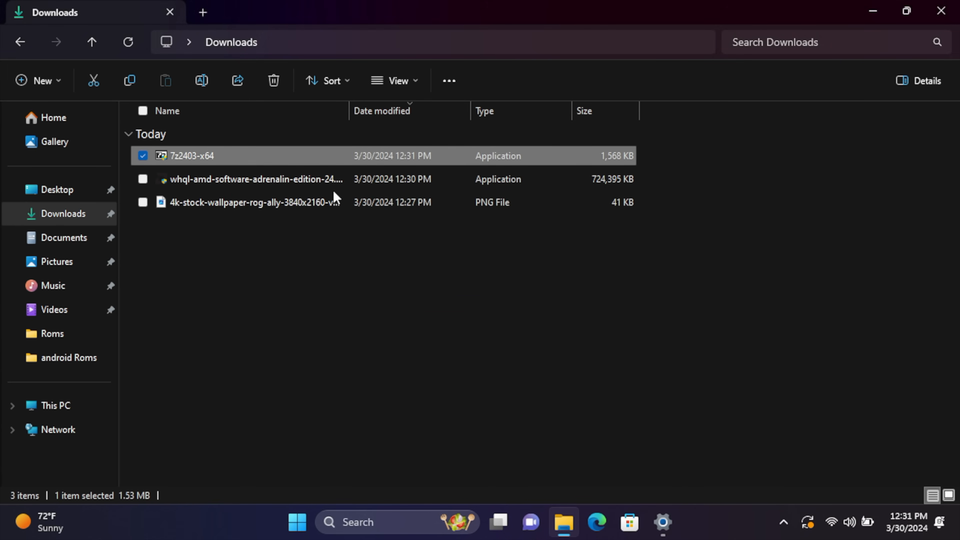
{"action": "mouse_move", "coordinate": [269, 180]}
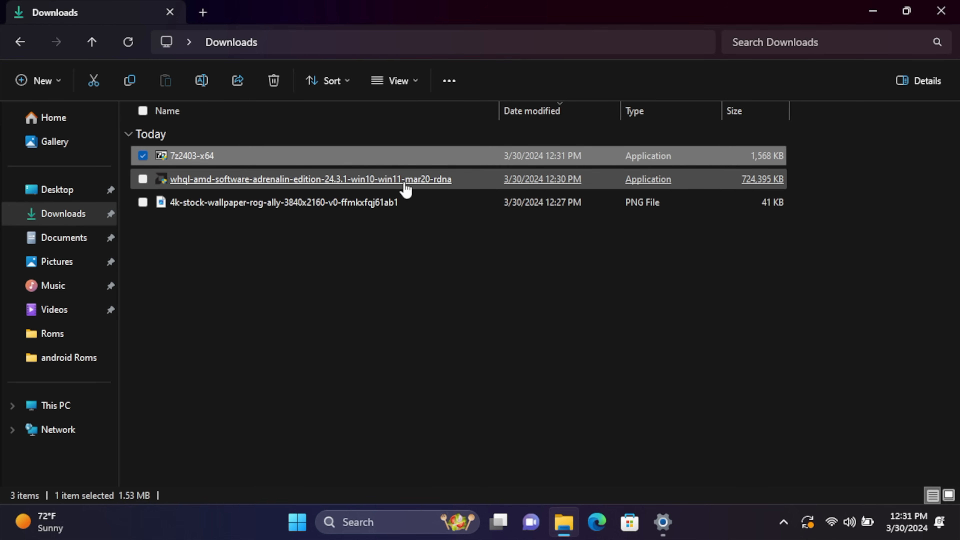
Bring up the full context menu with 7-Zip extract options for the Adrenalin installer exe.
{"action": "right_click", "coordinate": [309, 180]}
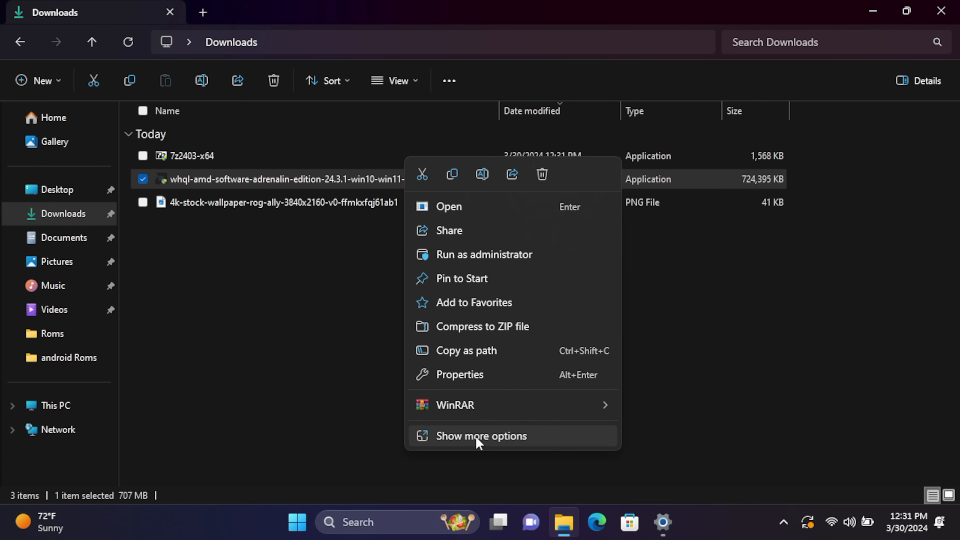
{"action": "left_click", "coordinate": [481, 436]}
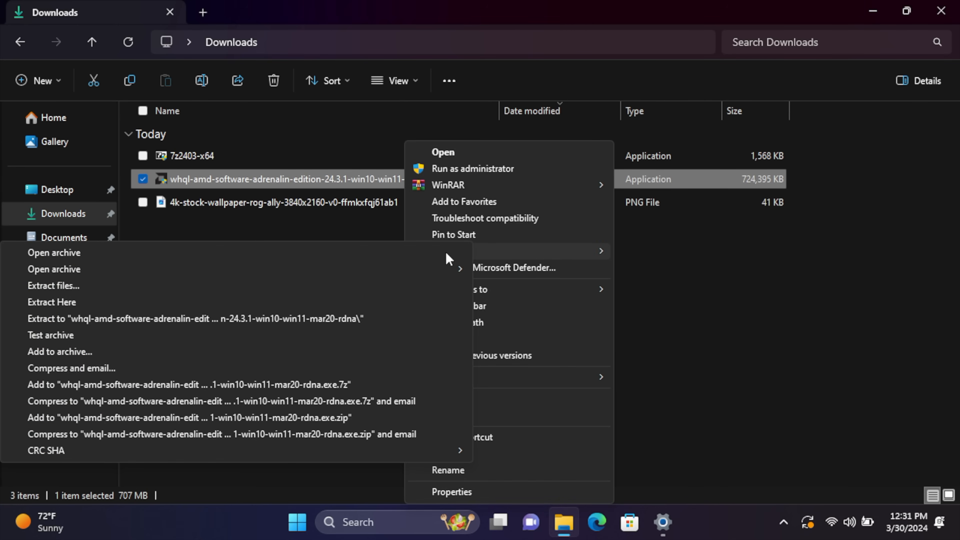
{"action": "mouse_move", "coordinate": [103, 325]}
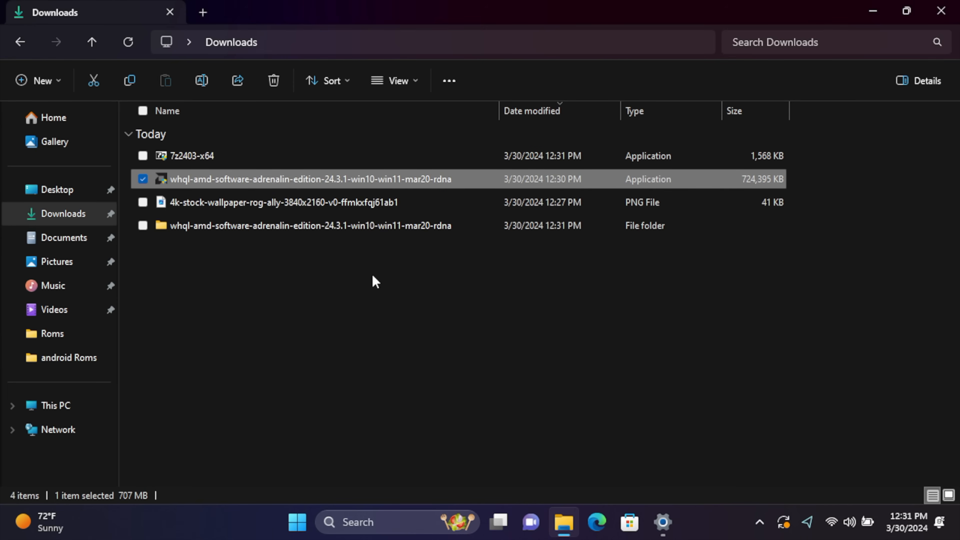
{"action": "mouse_move", "coordinate": [305, 233]}
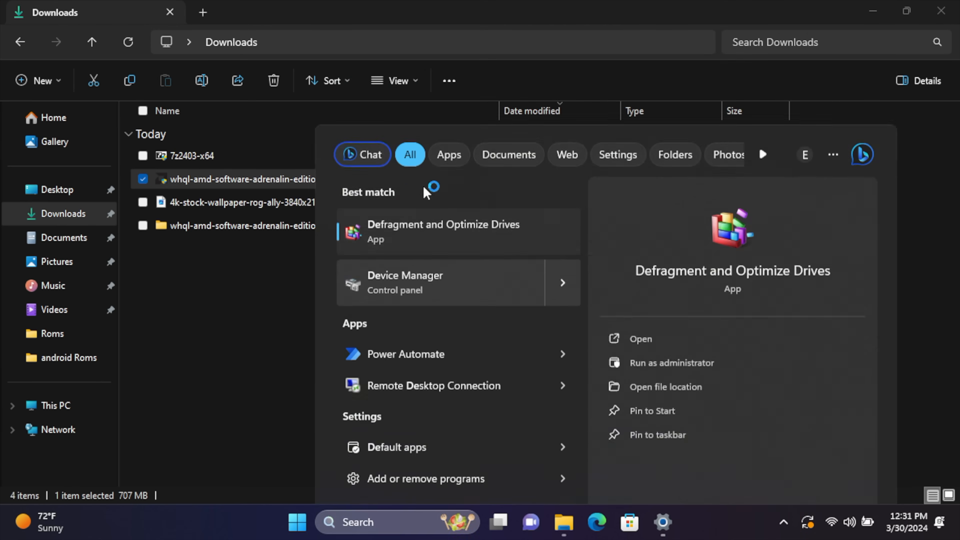
Start a driver update for AMD Radeon Graphics, choosing to browse this computer for drivers.
{"action": "left_click", "coordinate": [405, 283]}
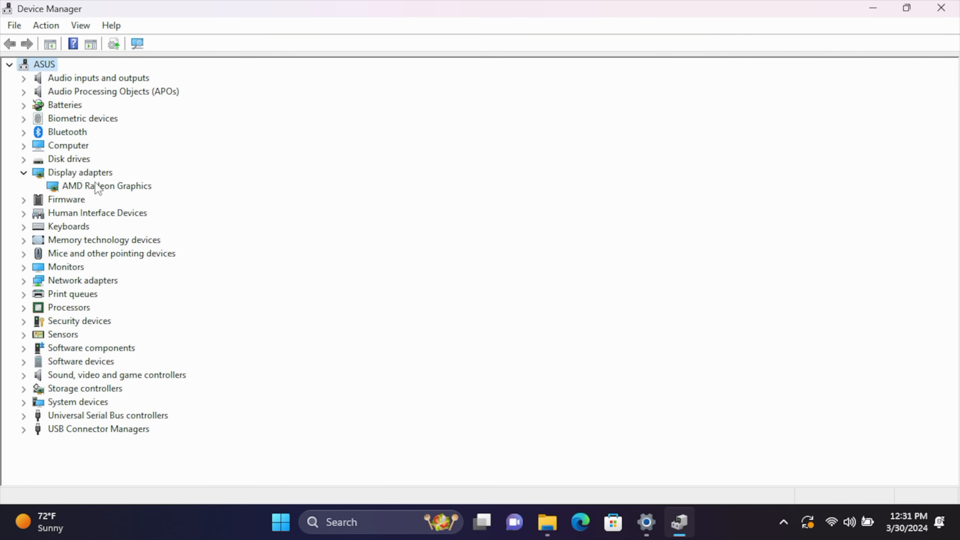
{"action": "left_click", "coordinate": [104, 186]}
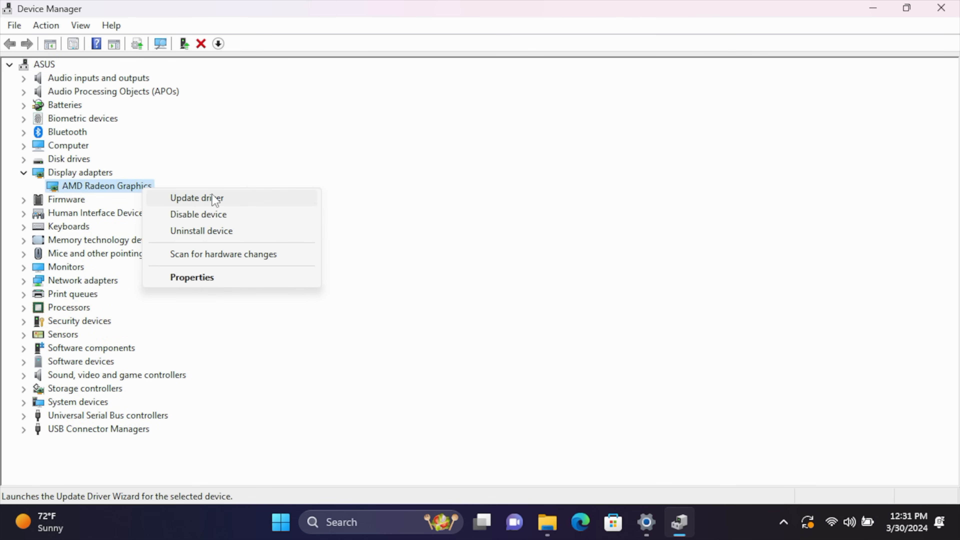
{"action": "left_click", "coordinate": [196, 198]}
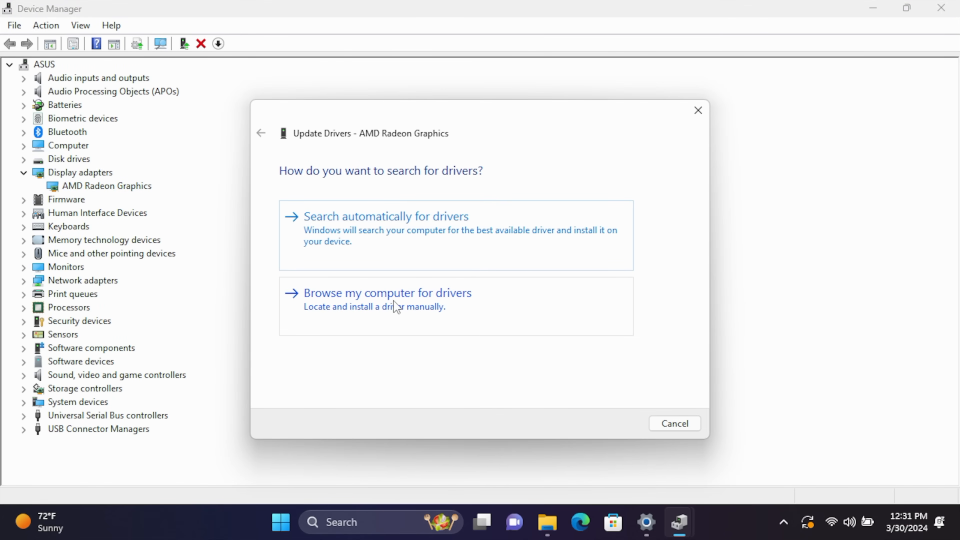
{"action": "left_click", "coordinate": [389, 294]}
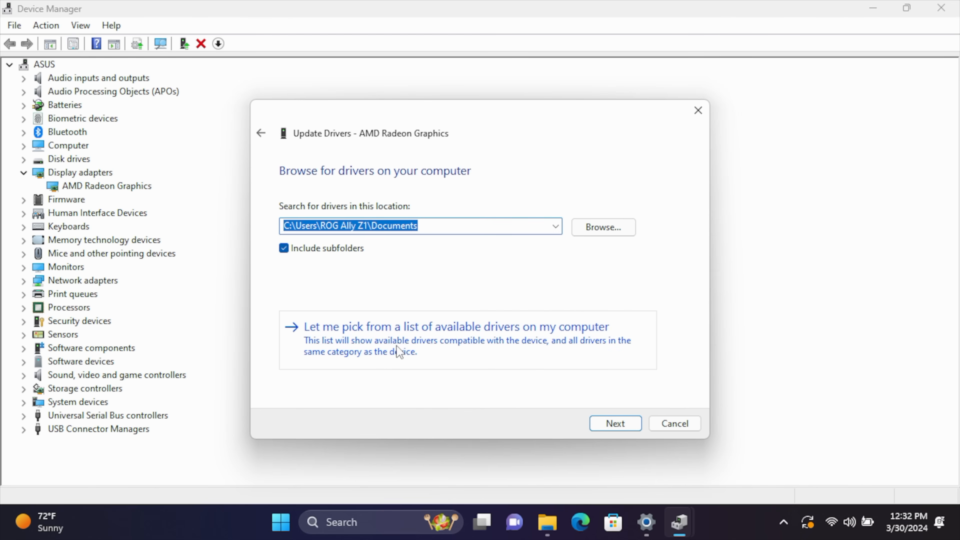
{"action": "mouse_move", "coordinate": [397, 345]}
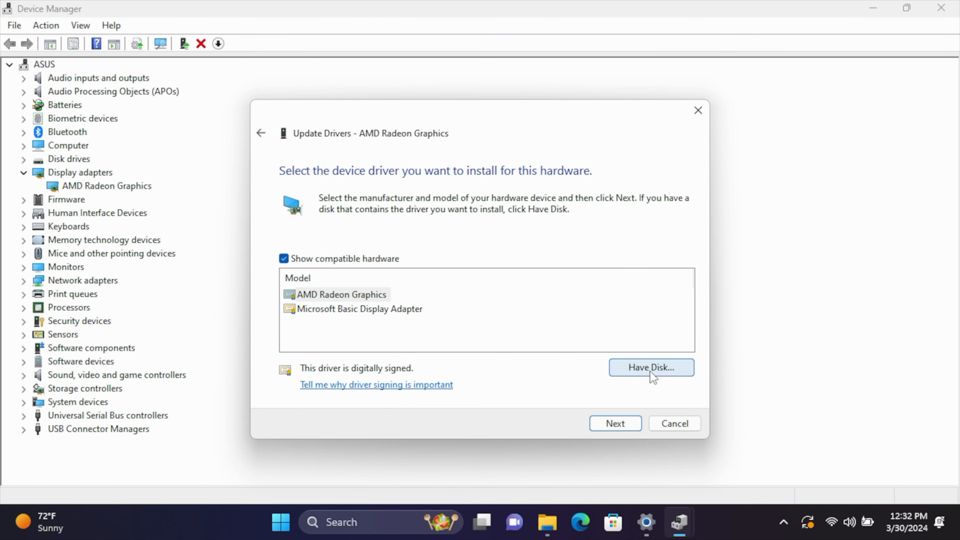
Choose Have Disk and browse into the extracted package's Packages and Drivers folders.
{"action": "left_click", "coordinate": [652, 368]}
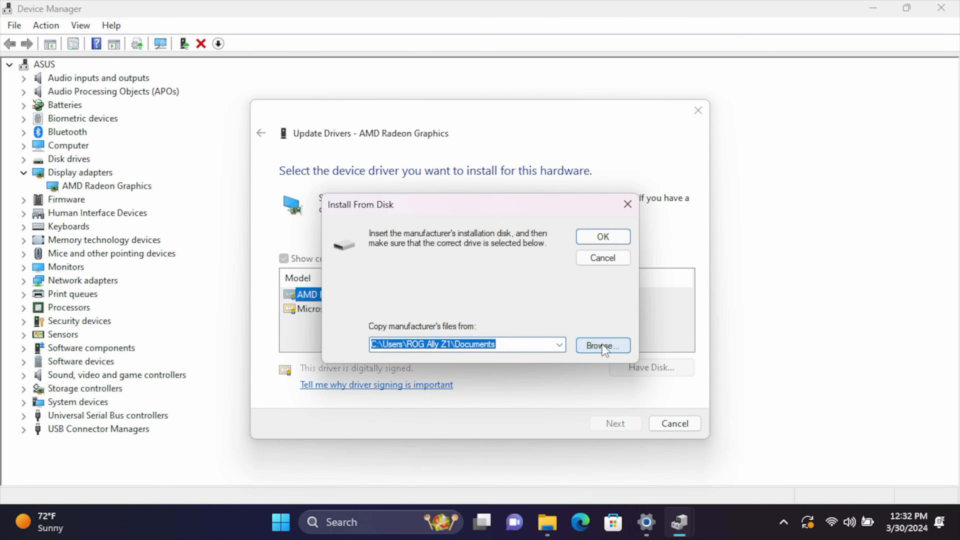
{"action": "left_click", "coordinate": [603, 345]}
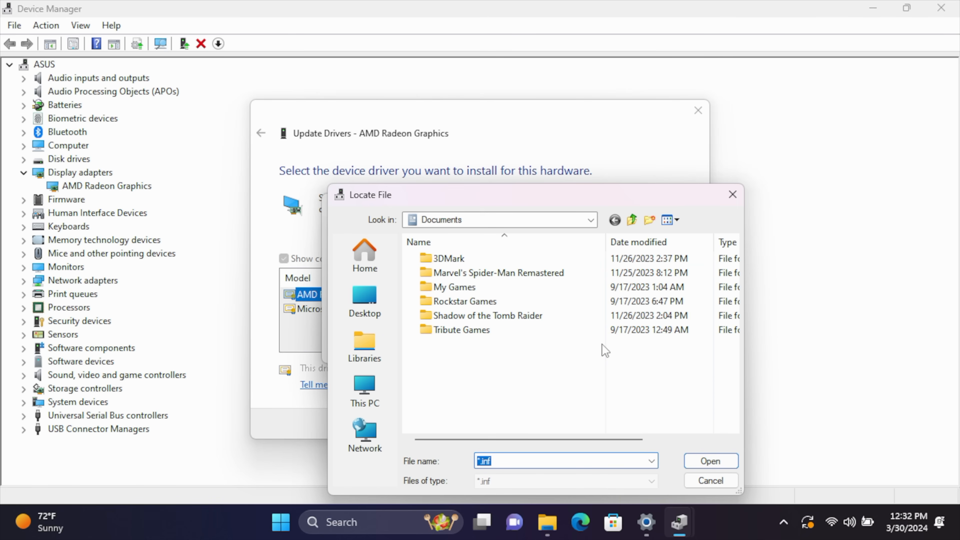
{"action": "mouse_move", "coordinate": [599, 303]}
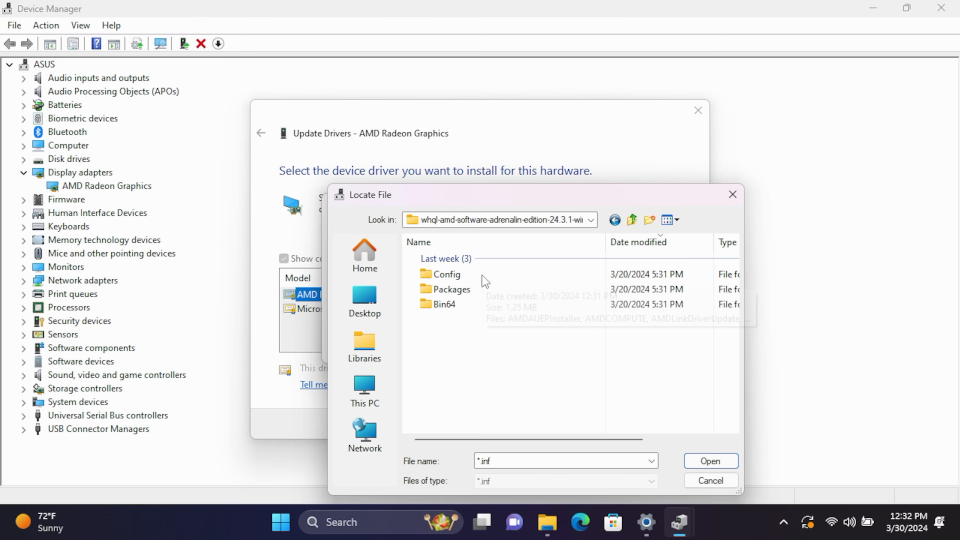
{"action": "double_click", "coordinate": [450, 289]}
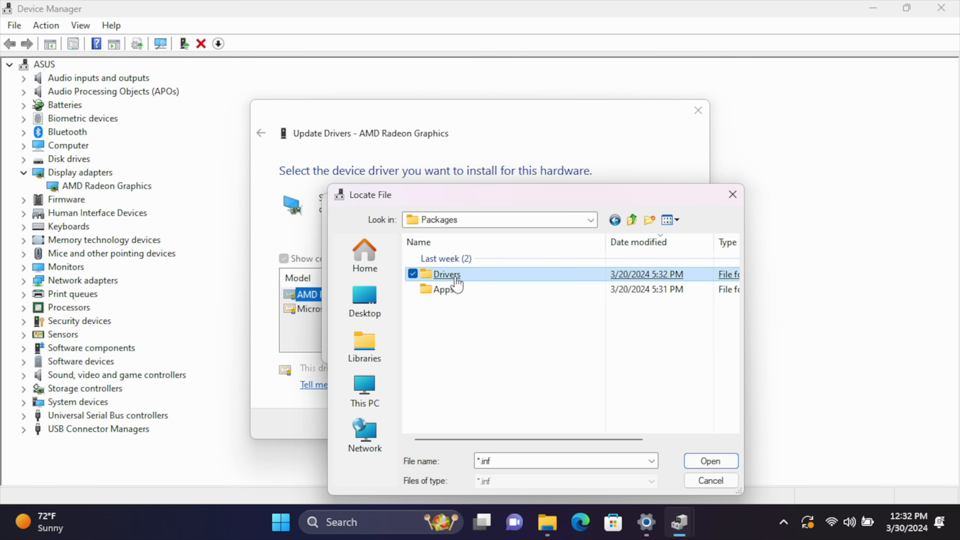
{"action": "double_click", "coordinate": [446, 274]}
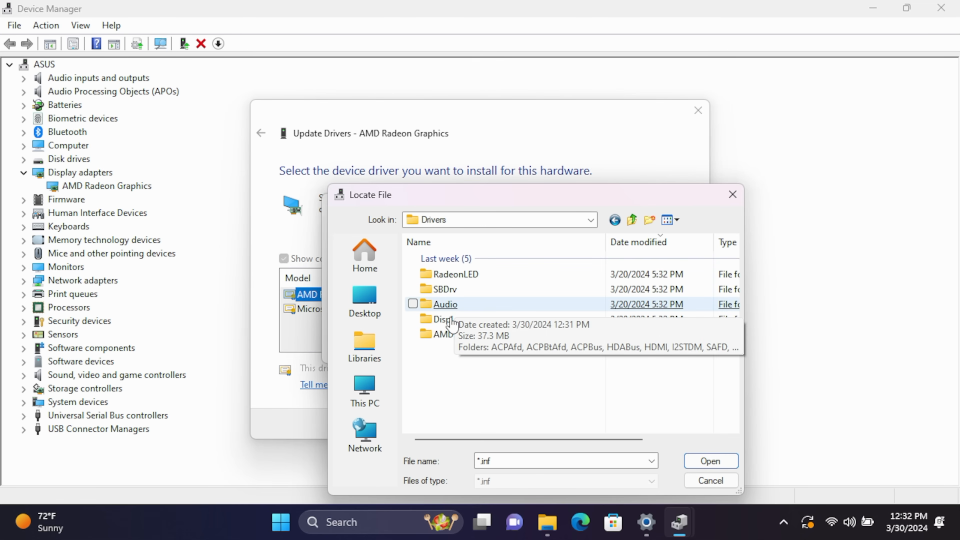
Reach Display > WT6A_INF and load u0401413.inf so its Radeon model list appears.
{"action": "double_click", "coordinate": [441, 319]}
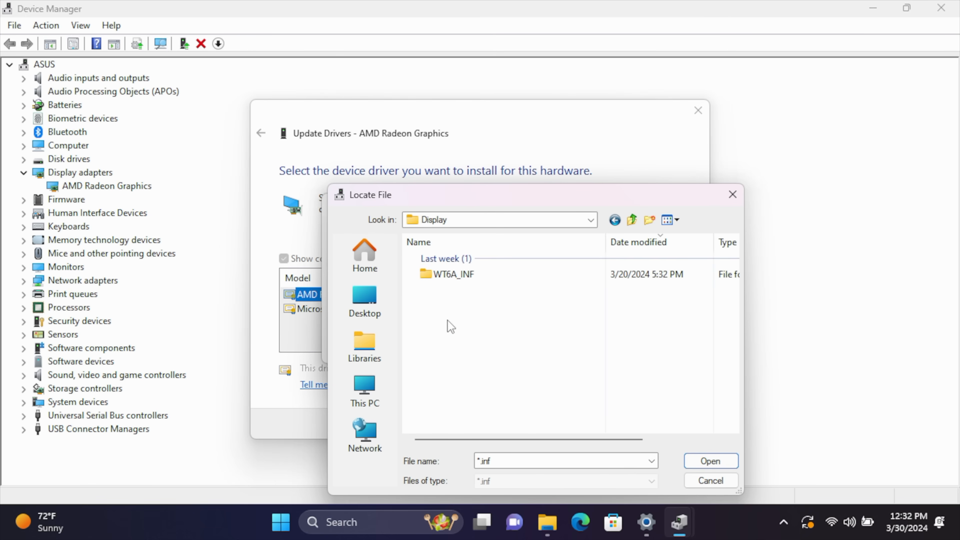
{"action": "left_click", "coordinate": [453, 274]}
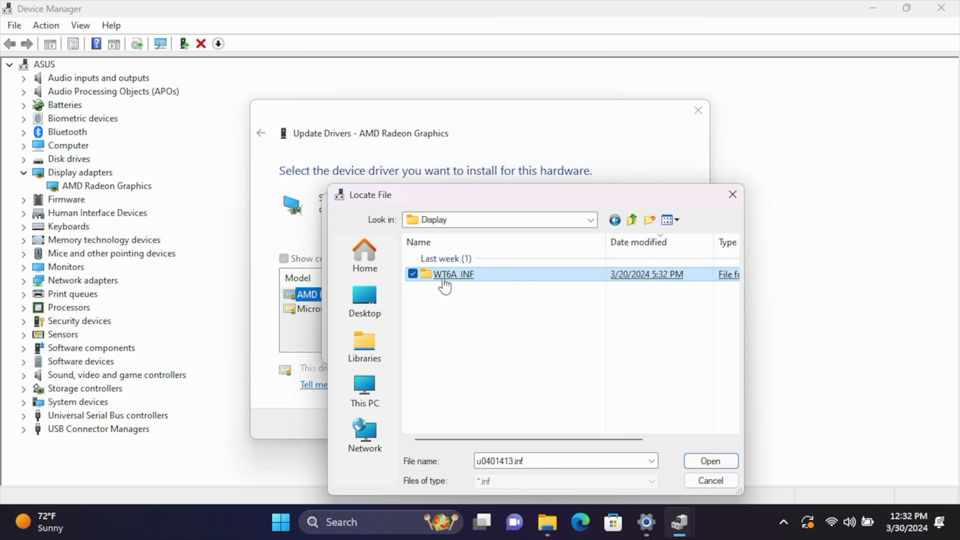
{"action": "double_click", "coordinate": [452, 274]}
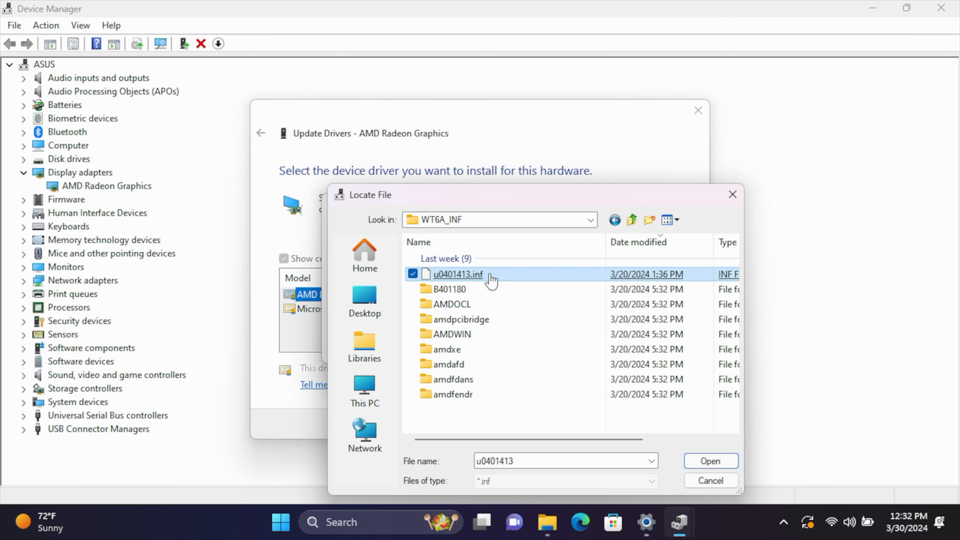
{"action": "left_click", "coordinate": [711, 460]}
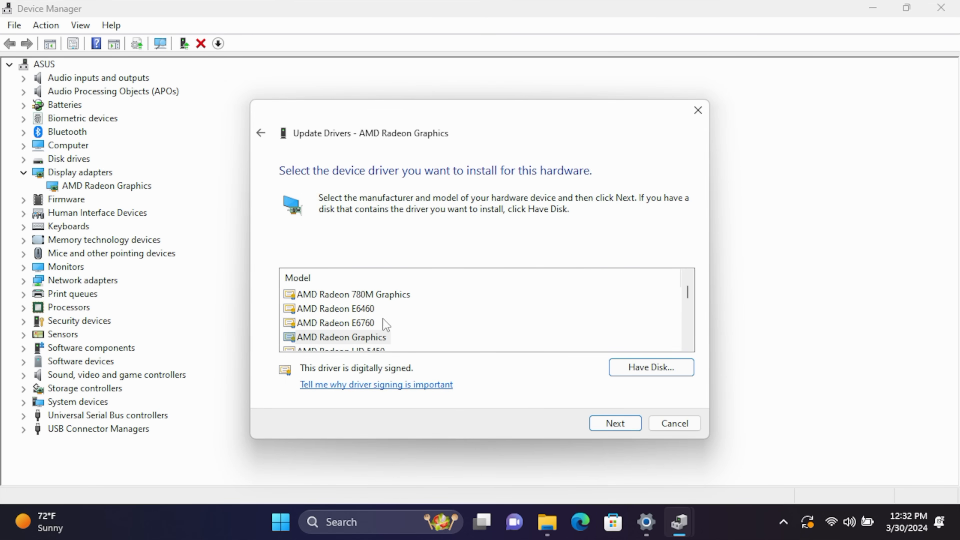
{"action": "mouse_move", "coordinate": [366, 327]}
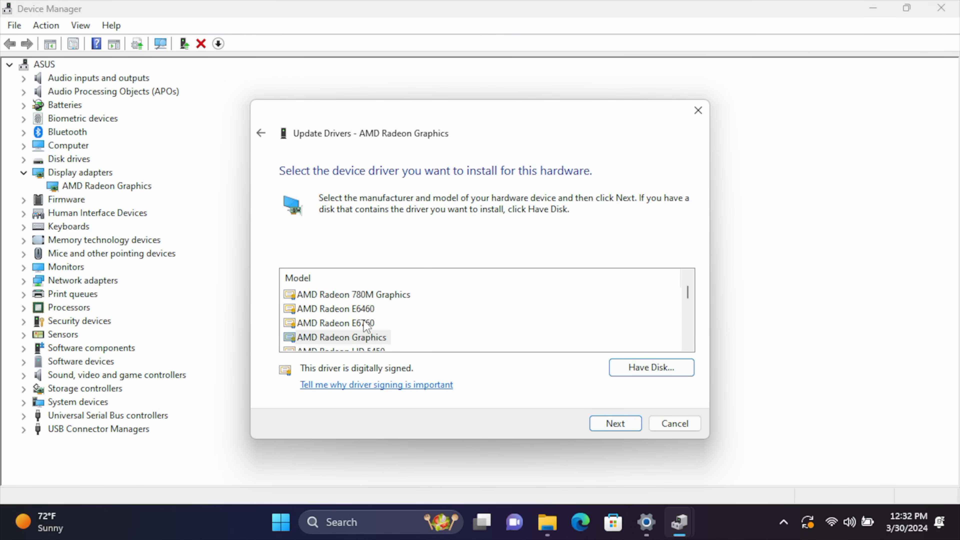
{"action": "mouse_move", "coordinate": [368, 326]}
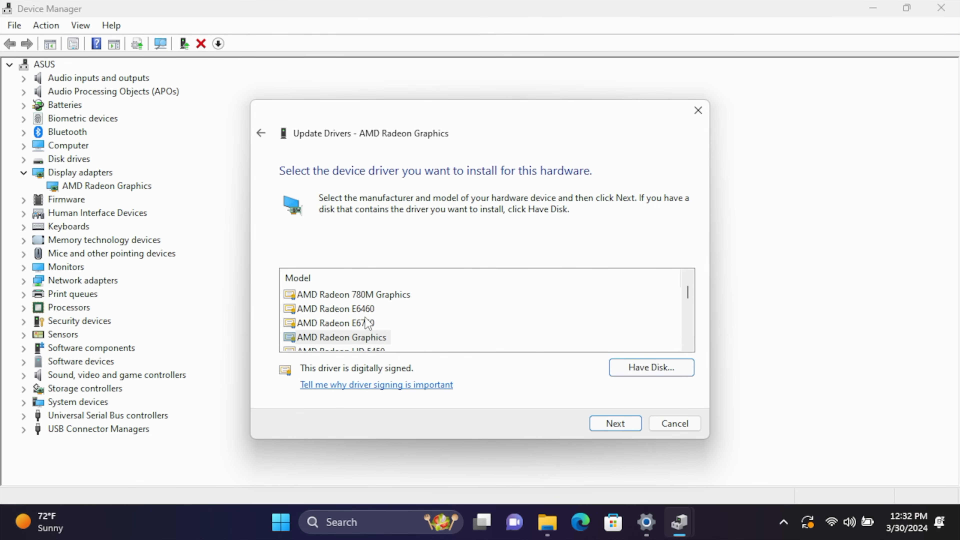
Select AMD Radeon(TM) 780M from the model list and proceed, raising the compatibility warning.
{"action": "scroll", "scroll_direction": "down", "scroll_amount": 3}
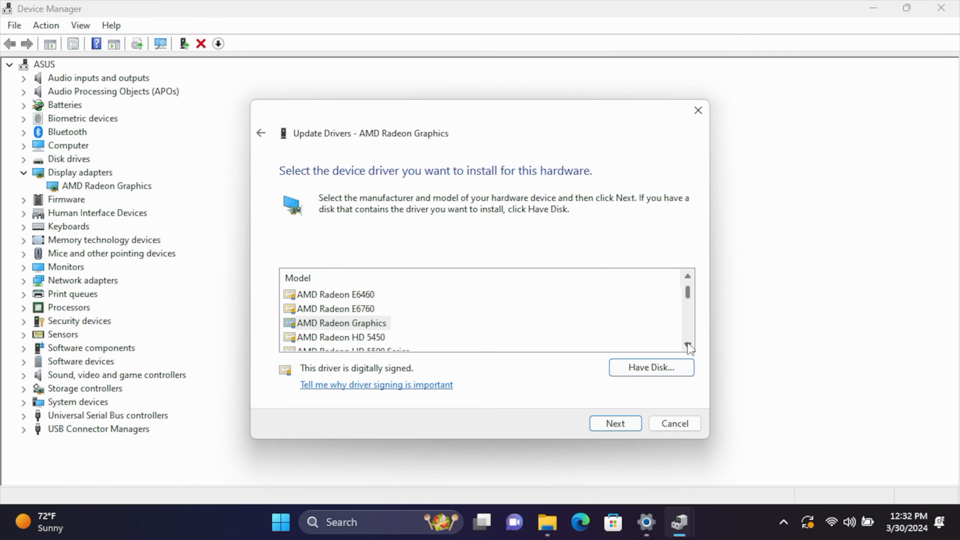
{"action": "scroll", "scroll_direction": "down", "scroll_amount": 3}
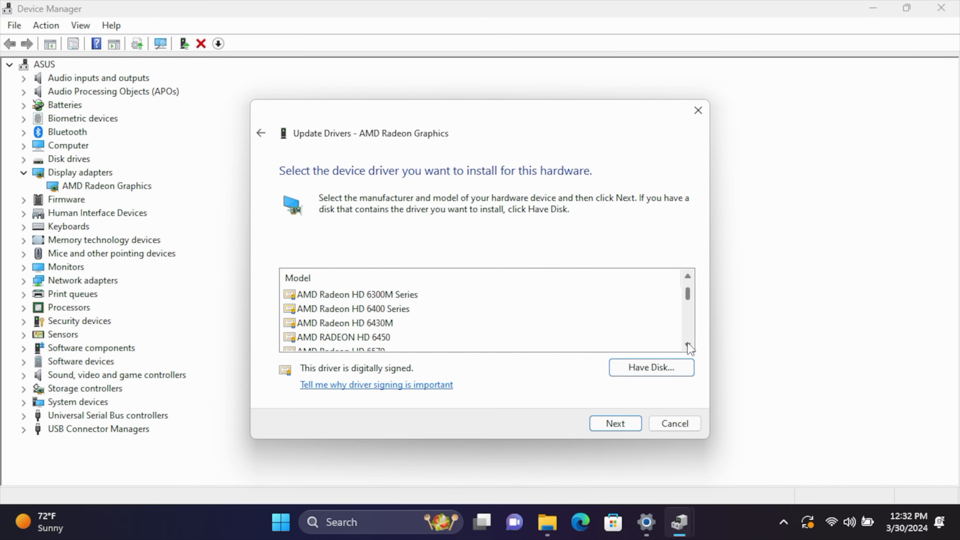
{"action": "scroll", "scroll_direction": "down", "scroll_amount": 3}
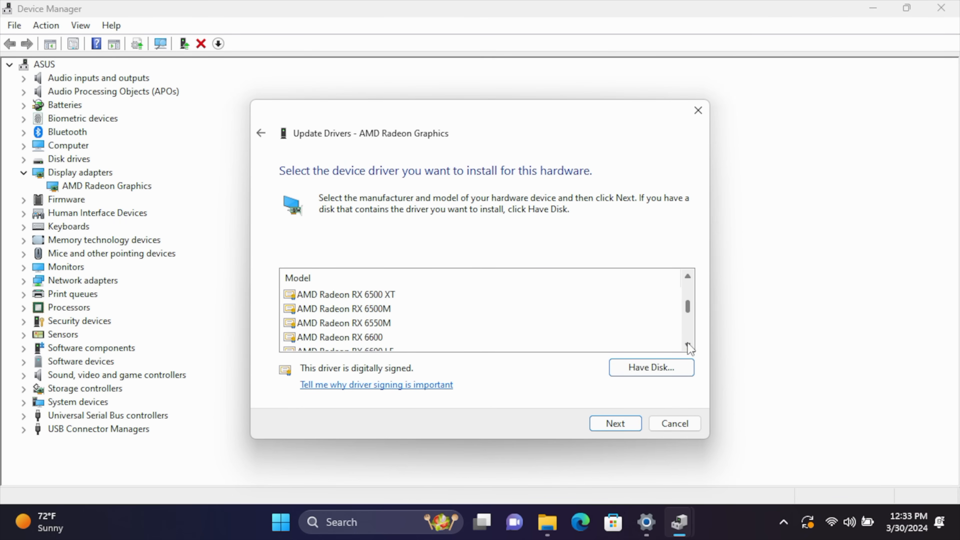
{"action": "scroll", "scroll_direction": "down", "scroll_amount": 3}
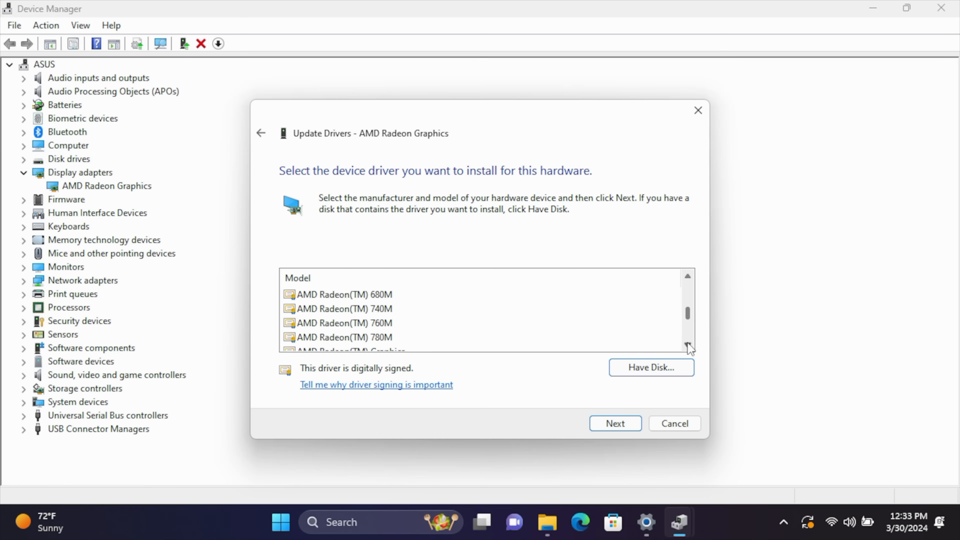
{"action": "scroll", "scroll_direction": "down", "scroll_amount": 3}
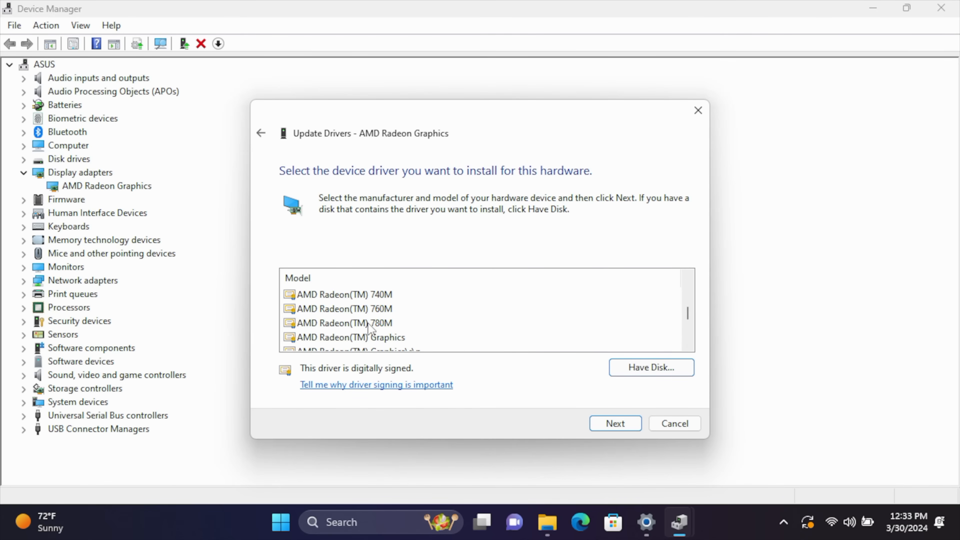
{"action": "left_click", "coordinate": [344, 323]}
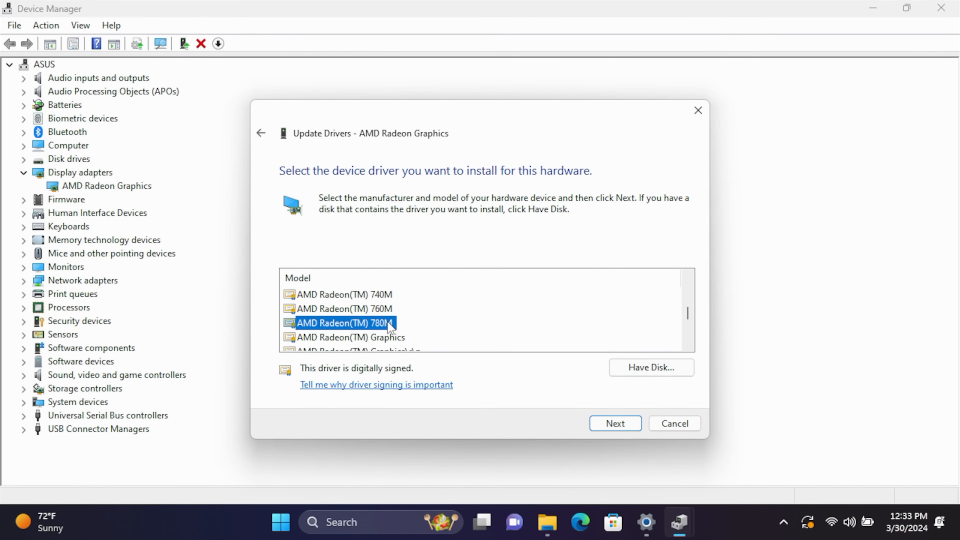
{"action": "left_click", "coordinate": [616, 424]}
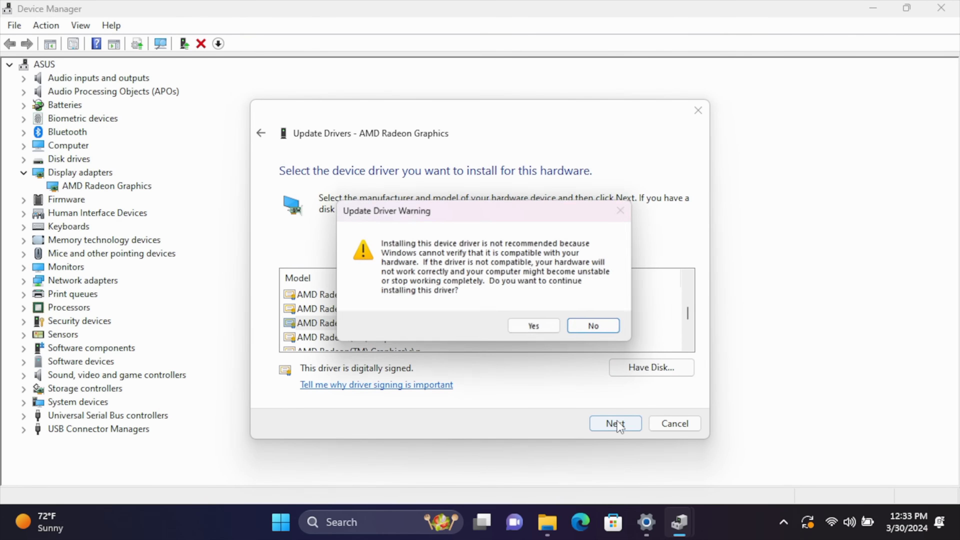
Accept the Update Driver Warning so Windows installs the AMD Radeon(TM) 780M driver.
{"action": "left_click", "coordinate": [534, 326]}
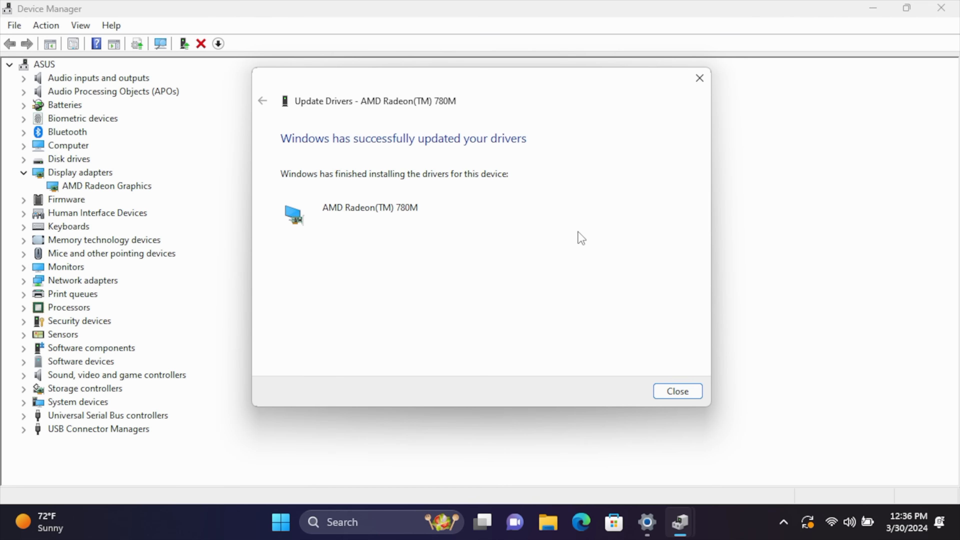
Close the update wizard and check Settings > Apps > Installed apps for the two AMD Software entries.
{"action": "left_click", "coordinate": [678, 391]}
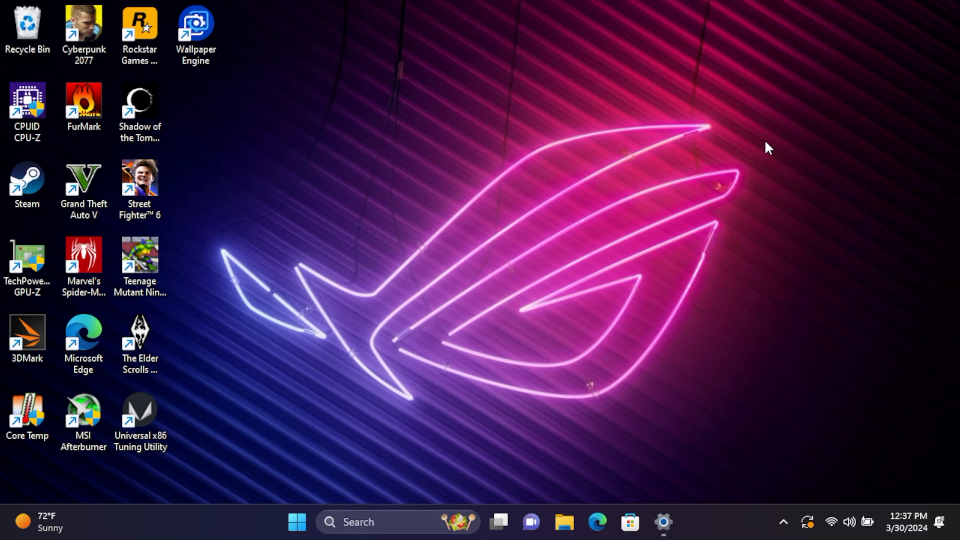
{"action": "mouse_move", "coordinate": [756, 20]}
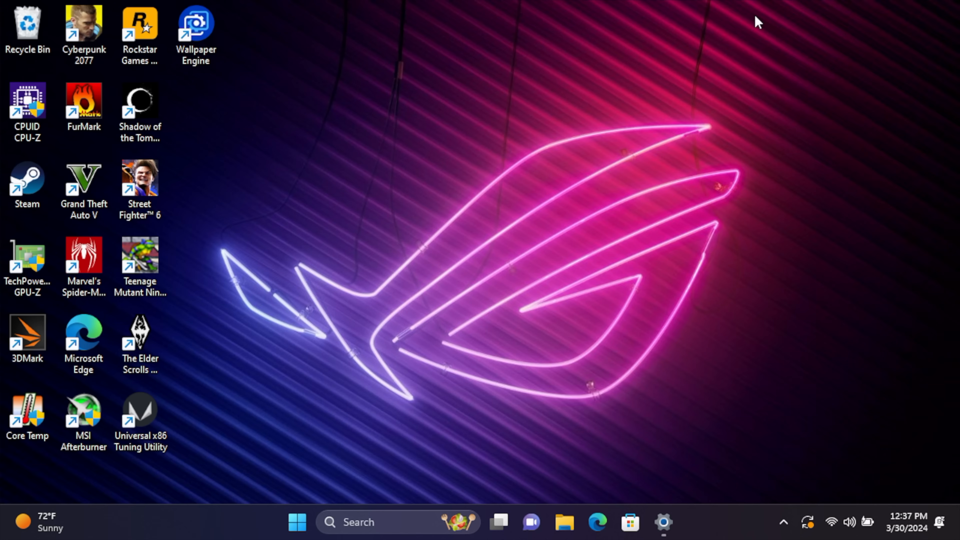
{"action": "mouse_move", "coordinate": [751, 25]}
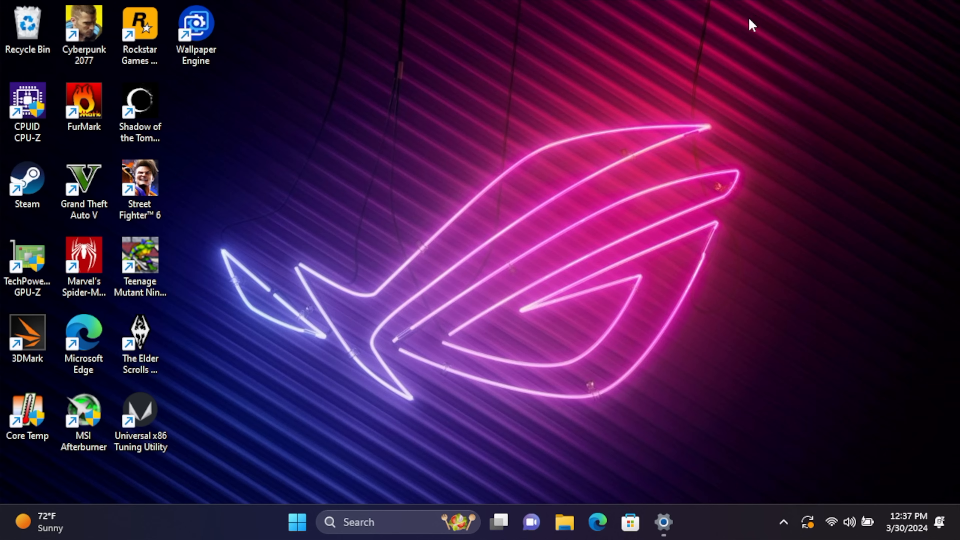
{"action": "mouse_move", "coordinate": [309, 510]}
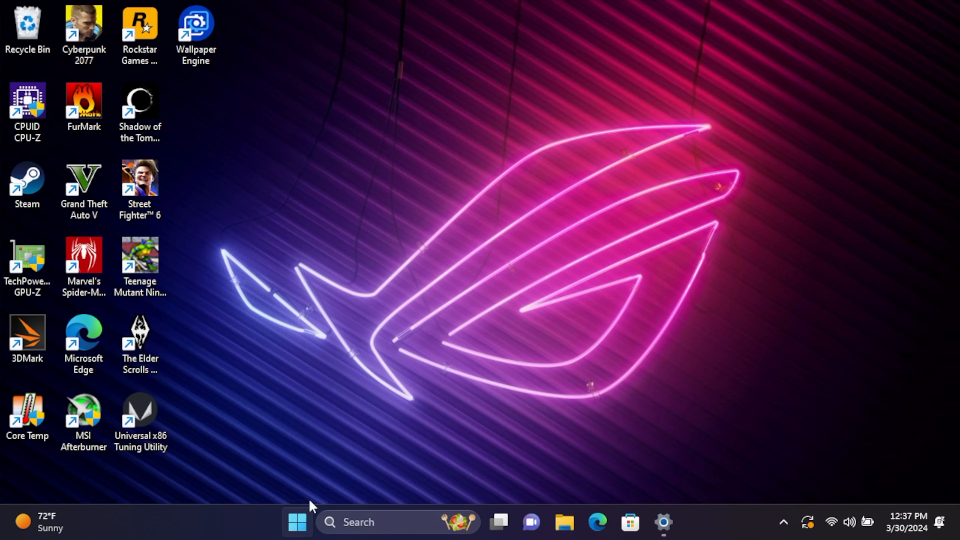
{"action": "left_click", "coordinate": [665, 522]}
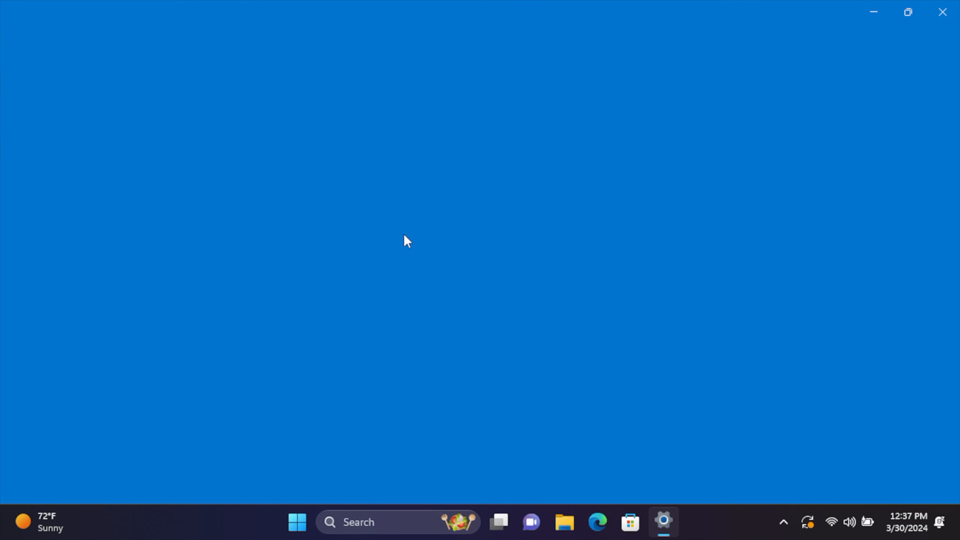
{"action": "left_click", "coordinate": [664, 523]}
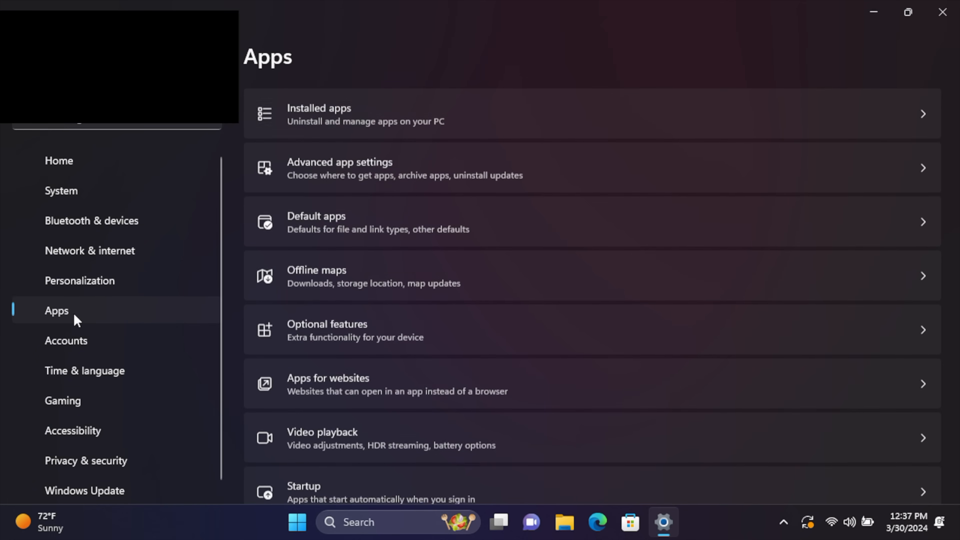
{"action": "mouse_move", "coordinate": [492, 210]}
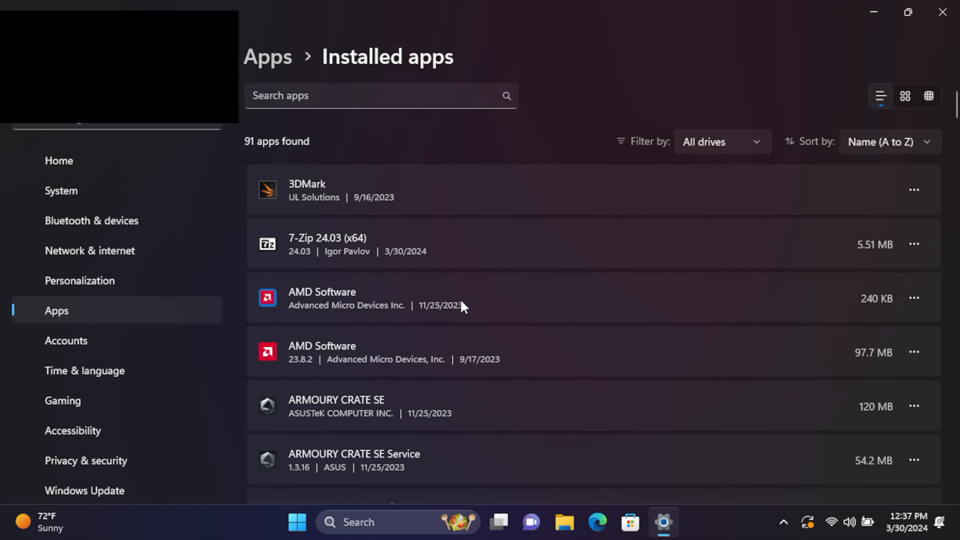
{"action": "mouse_move", "coordinate": [874, 308]}
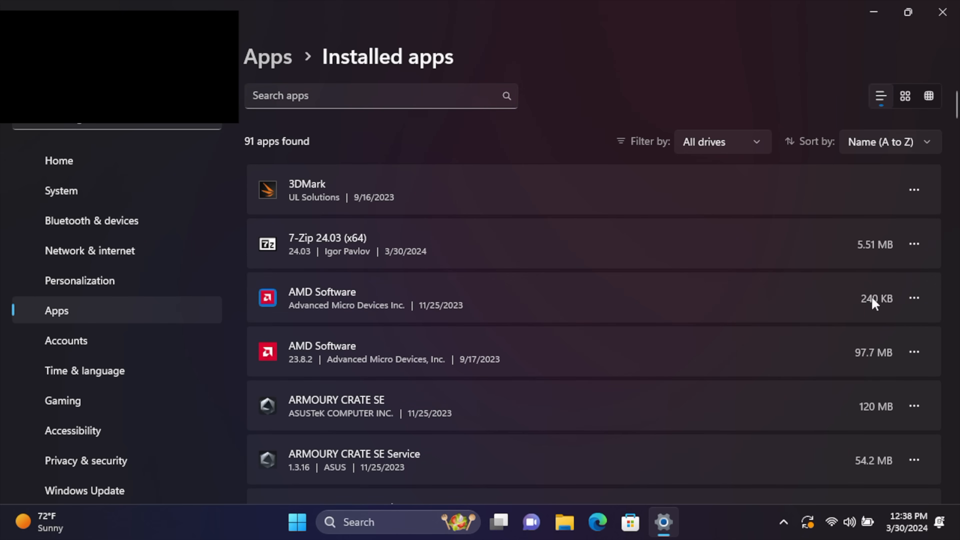
{"action": "left_click", "coordinate": [915, 298]}
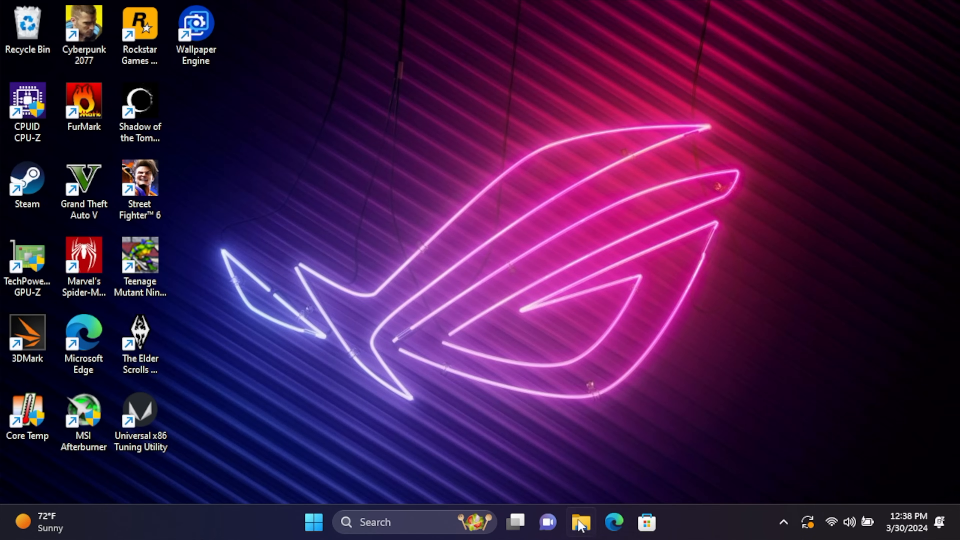
In File Explorer Downloads, enter the extracted Adrenalin folder and its Packages folder.
{"action": "left_click", "coordinate": [581, 524]}
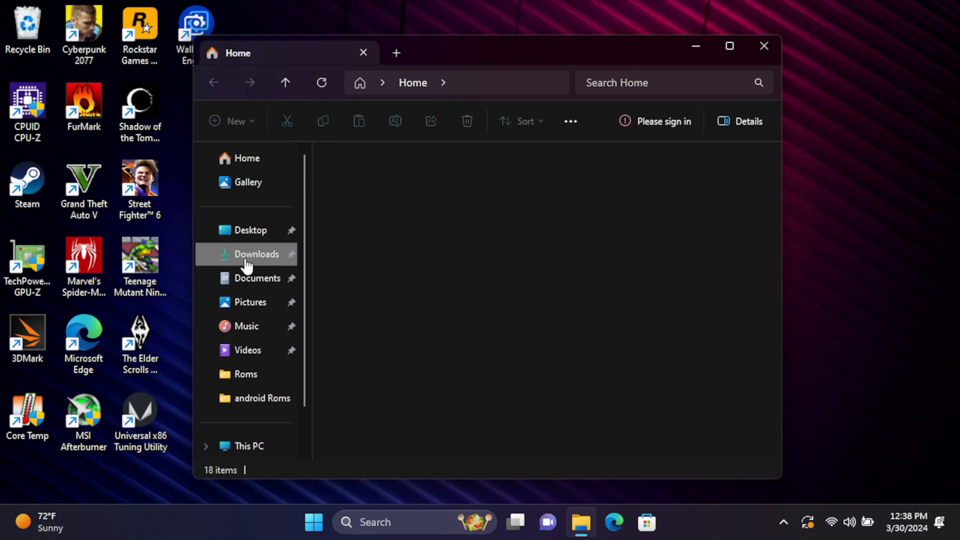
{"action": "left_click", "coordinate": [257, 254]}
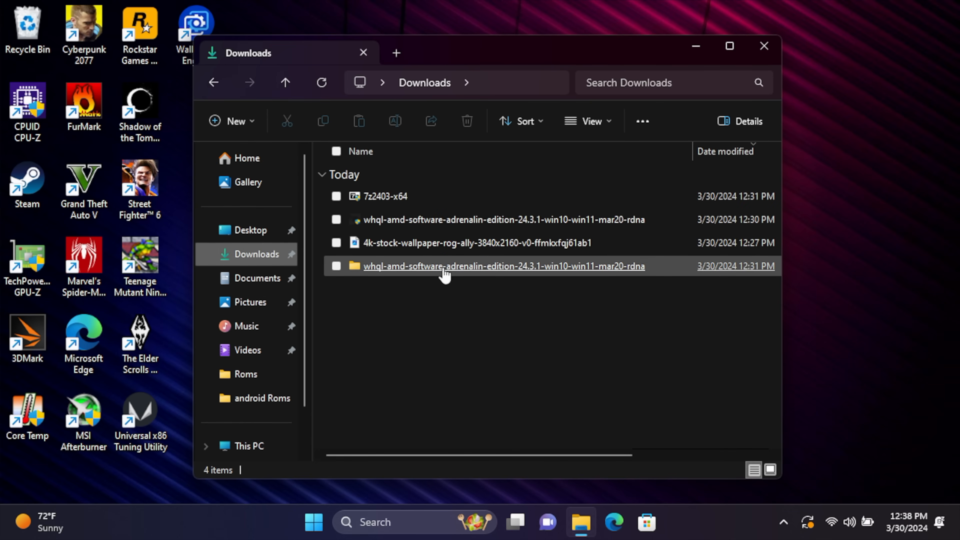
{"action": "double_click", "coordinate": [458, 269]}
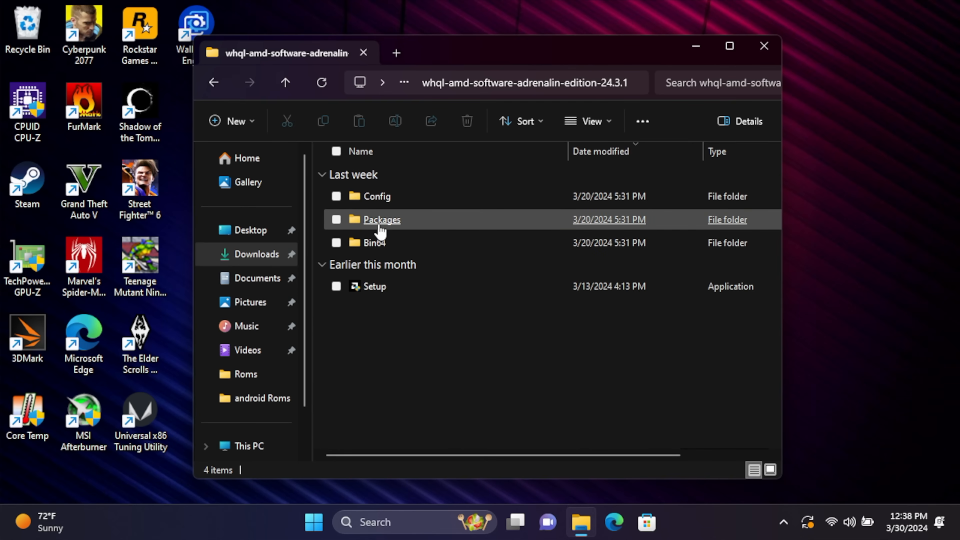
{"action": "double_click", "coordinate": [382, 220]}
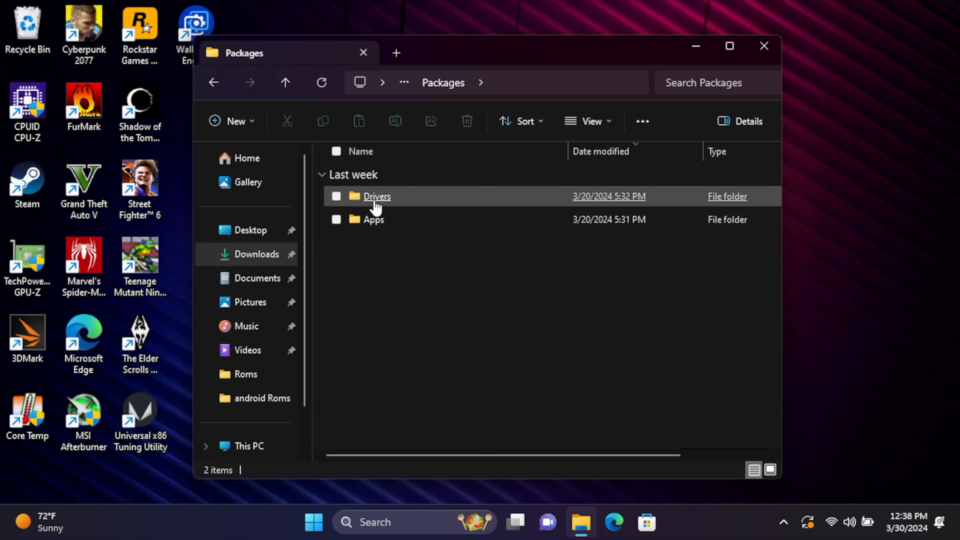
Continue through Drivers and WT6A_INF into B401180, where ccc2_install is listed.
{"action": "double_click", "coordinate": [377, 197]}
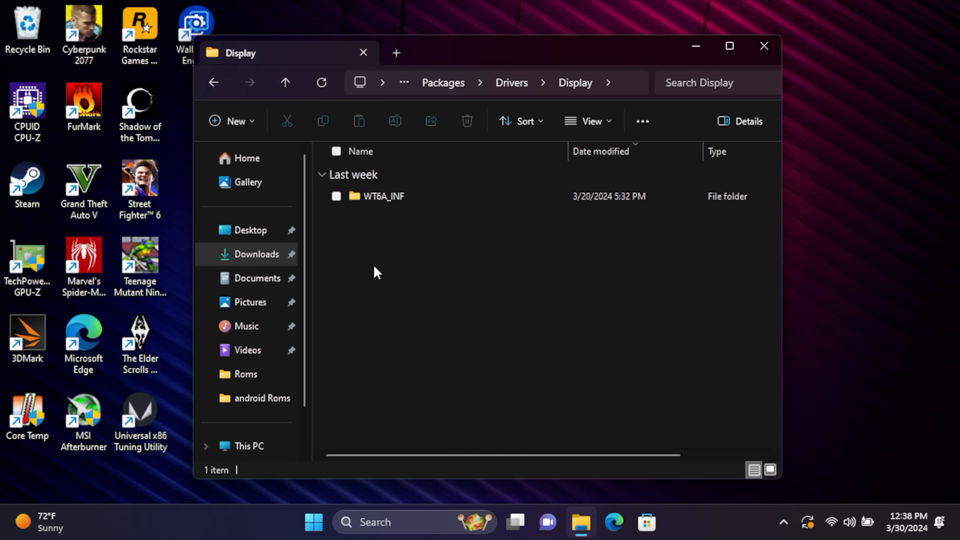
{"action": "double_click", "coordinate": [379, 197]}
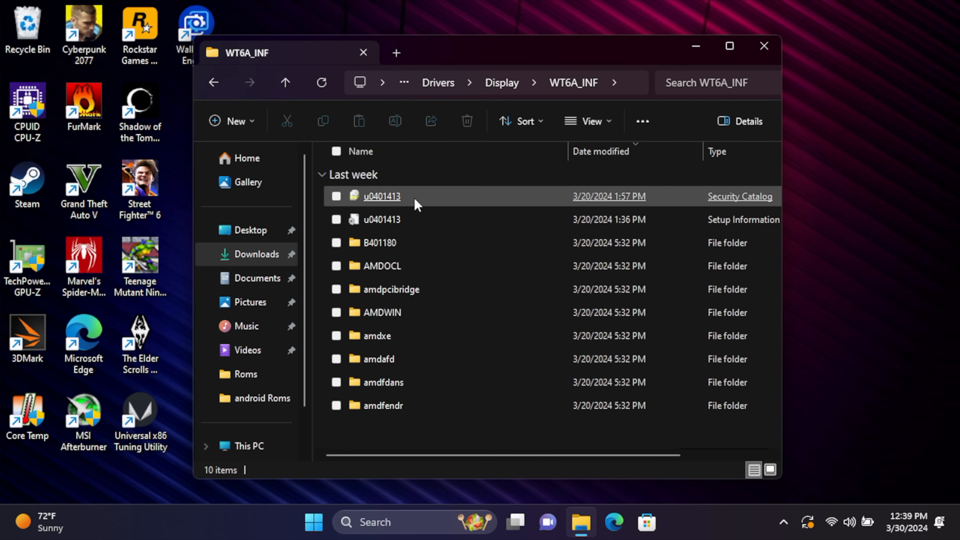
{"action": "mouse_move", "coordinate": [414, 253]}
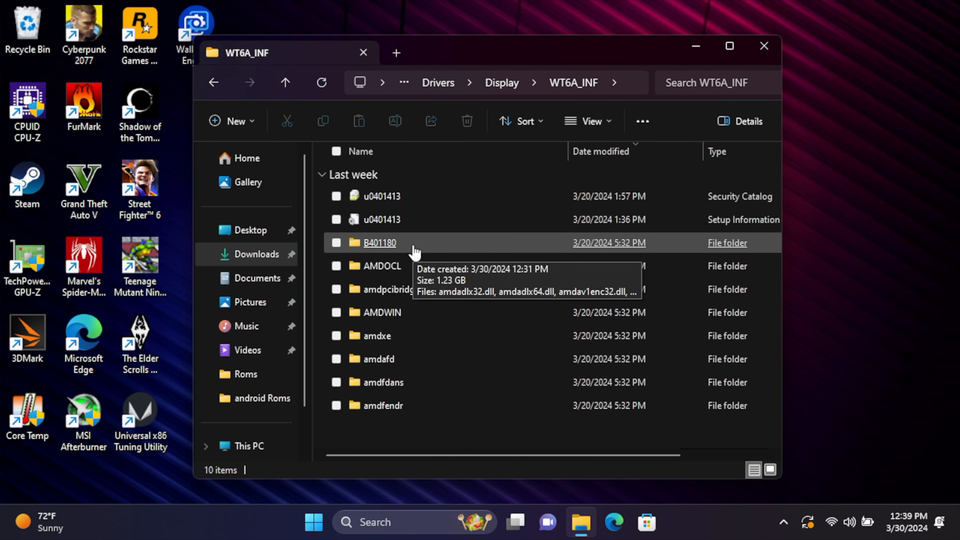
{"action": "mouse_move", "coordinate": [407, 259]}
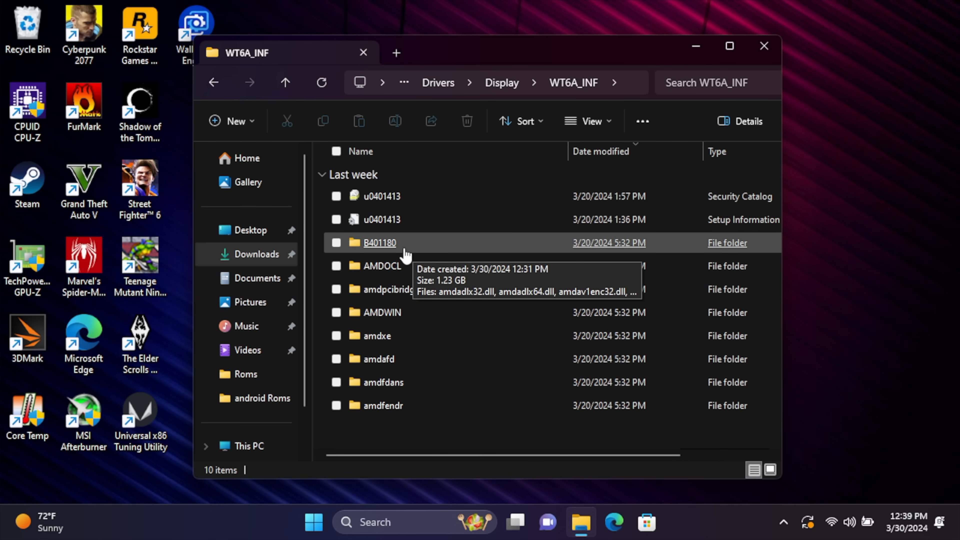
{"action": "double_click", "coordinate": [376, 243]}
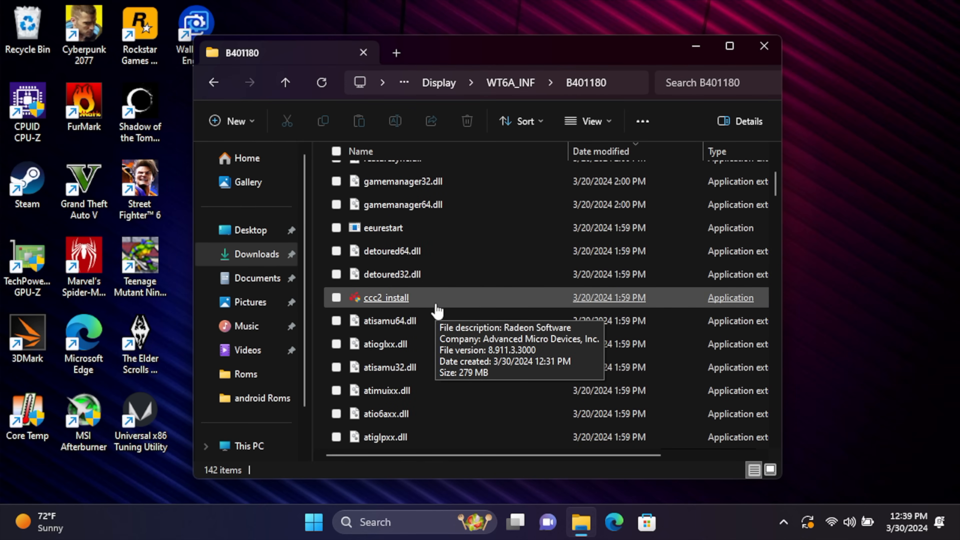
{"action": "mouse_move", "coordinate": [428, 318]}
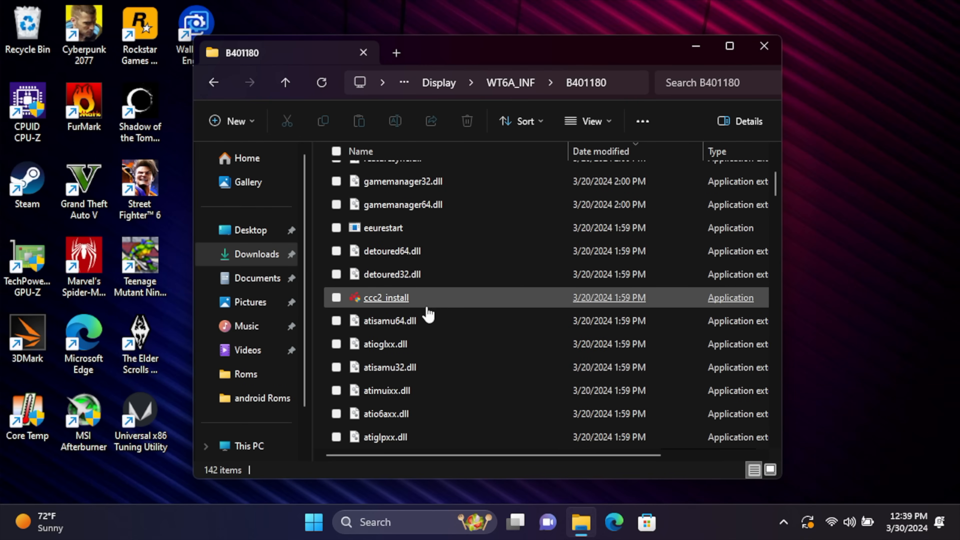
Run ccc2_install as administrator with details shown until Completed, then close it.
{"action": "right_click", "coordinate": [386, 298]}
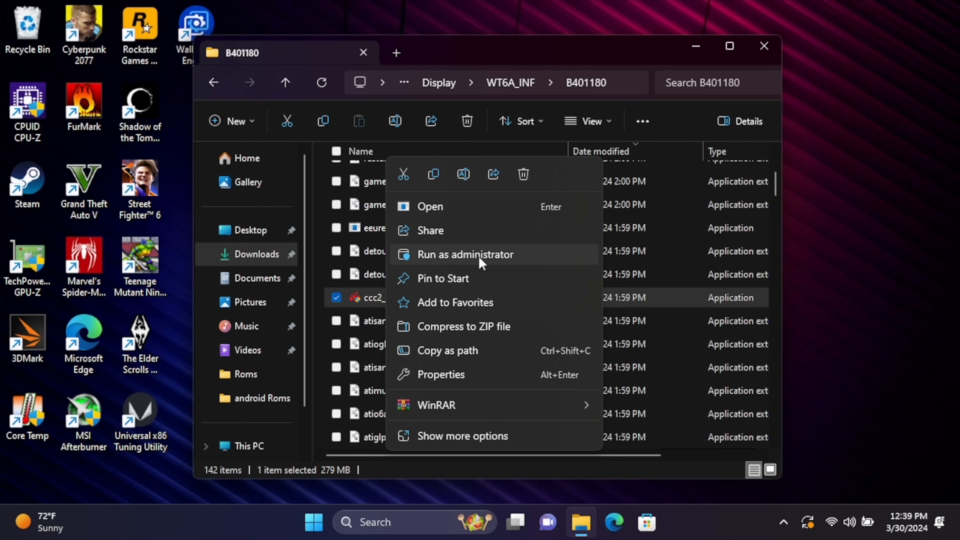
{"action": "left_click", "coordinate": [465, 255]}
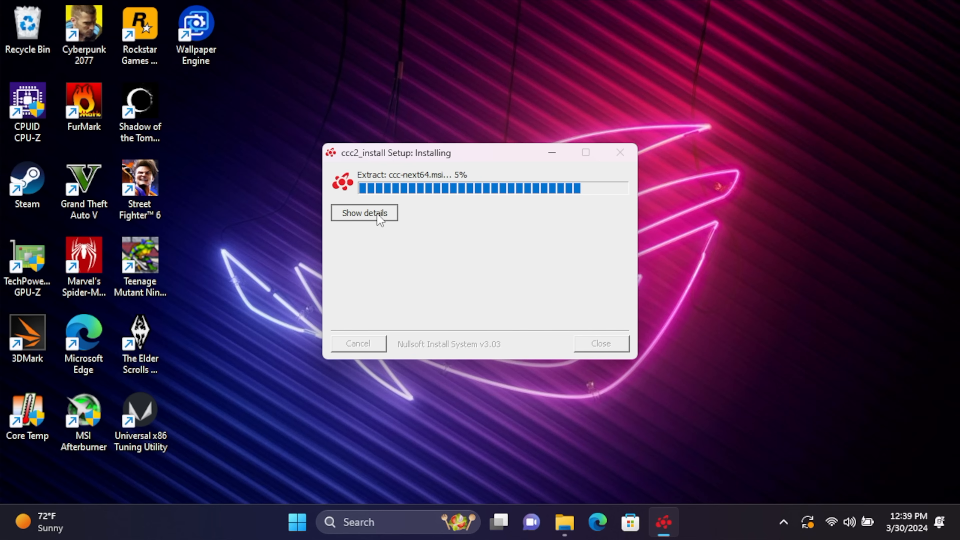
{"action": "left_click", "coordinate": [364, 213]}
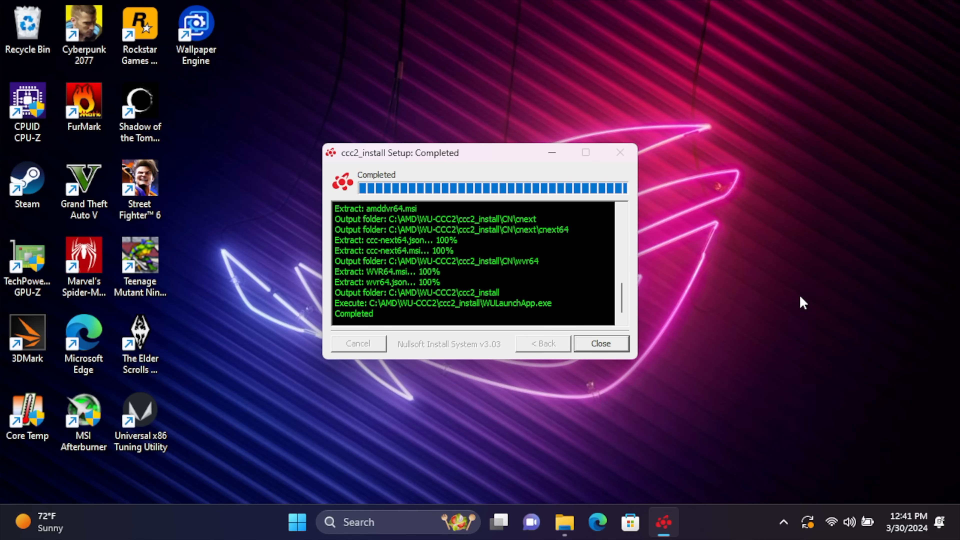
{"action": "left_click", "coordinate": [601, 343]}
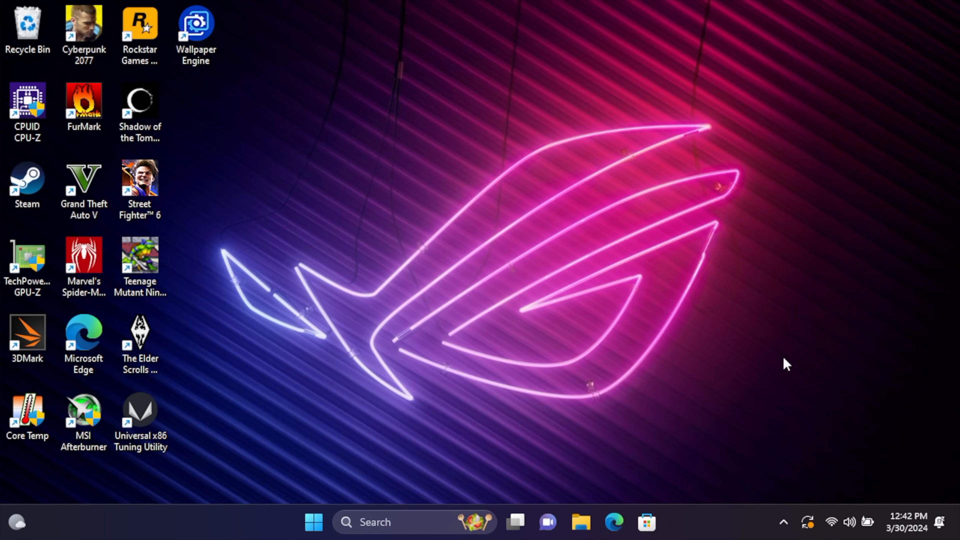
Launch AMD Software from the tray and finish Quick Setup with the Default experience, landing on Home.
{"action": "left_click", "coordinate": [785, 522]}
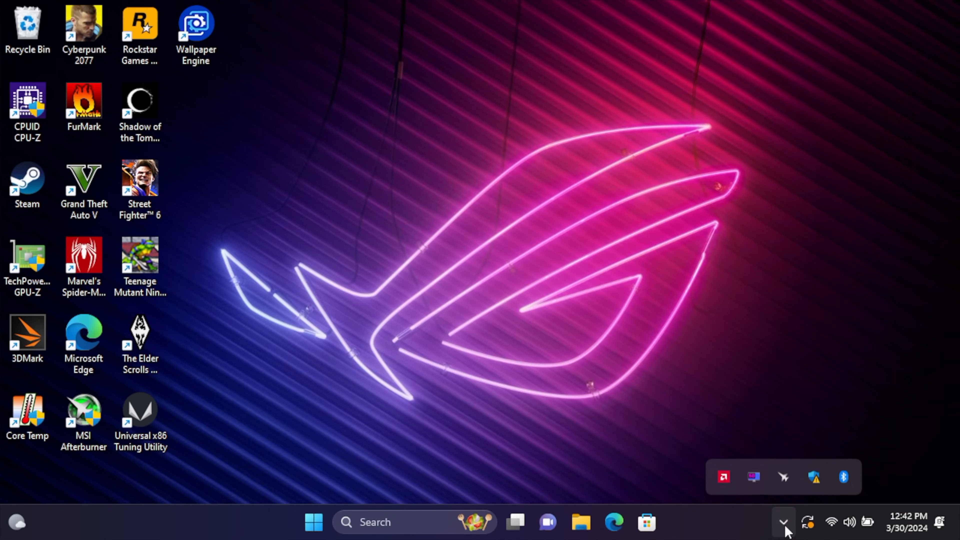
{"action": "mouse_move", "coordinate": [724, 479]}
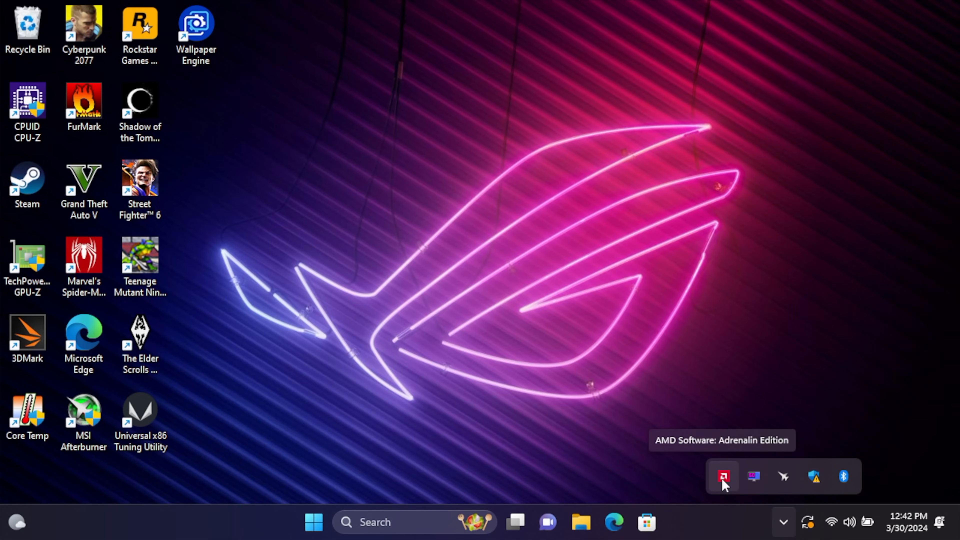
{"action": "mouse_move", "coordinate": [738, 231]}
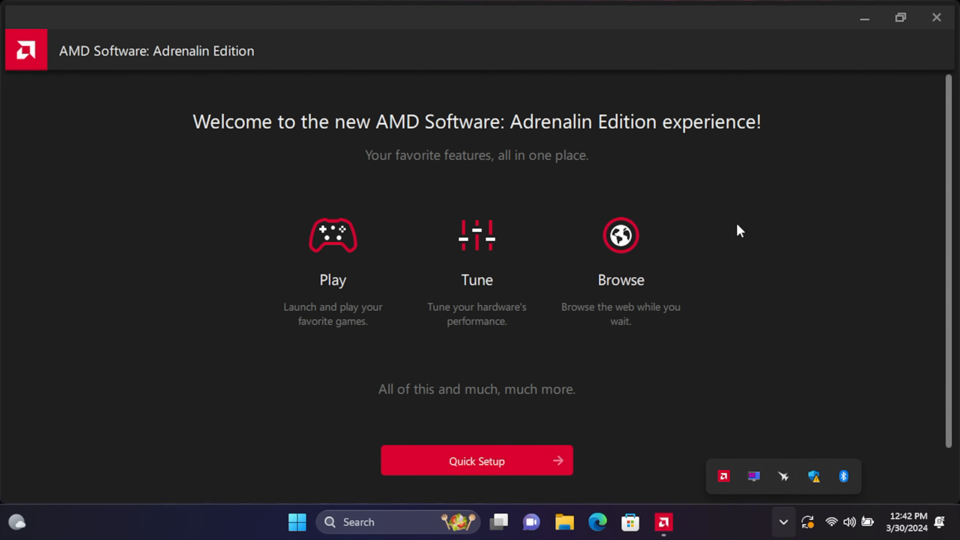
{"action": "scroll", "scroll_direction": "down", "scroll_amount": 3}
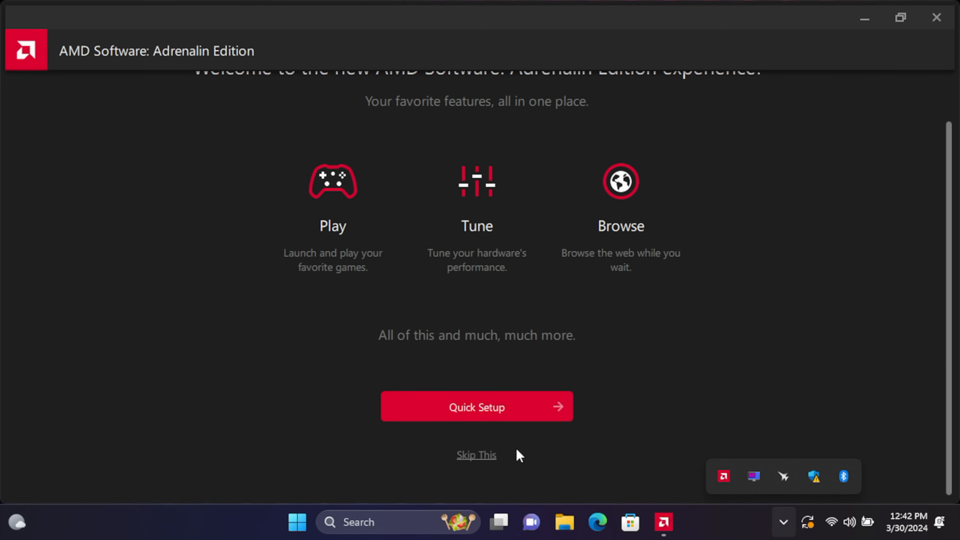
{"action": "left_click", "coordinate": [477, 407]}
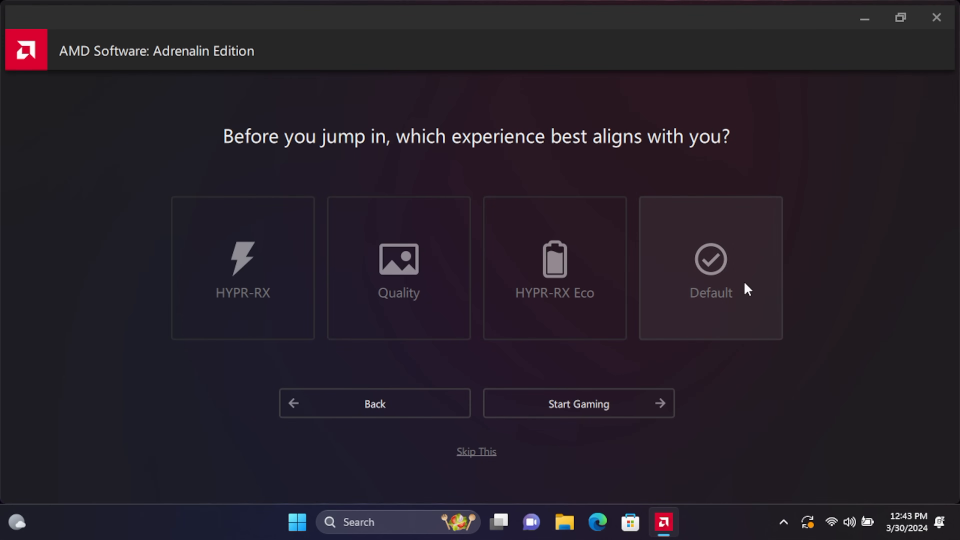
{"action": "left_click", "coordinate": [579, 404]}
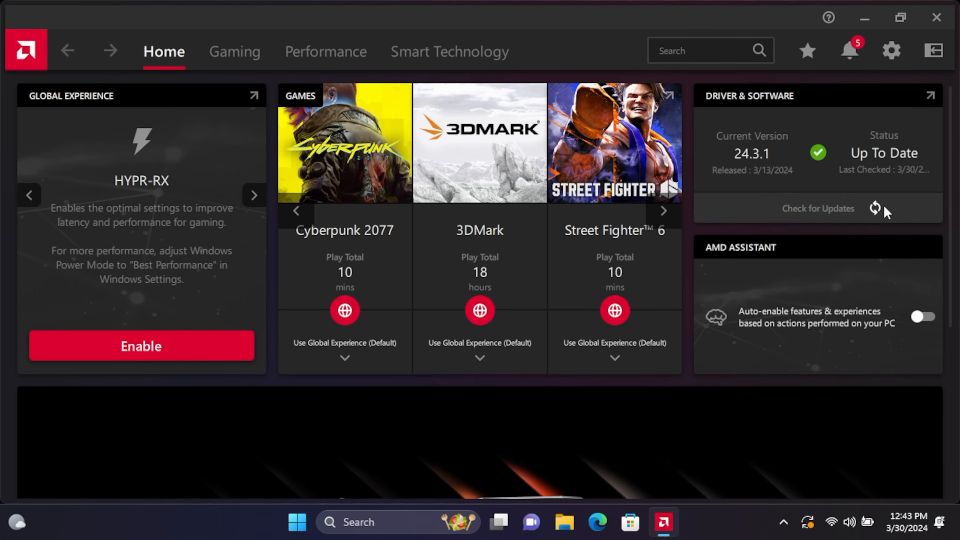
{"action": "mouse_move", "coordinate": [855, 132]}
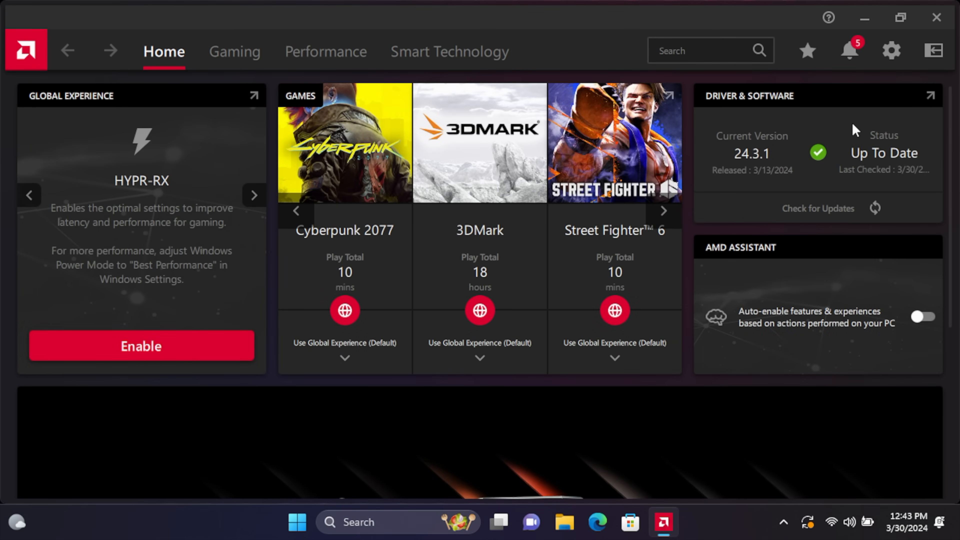
{"action": "left_click", "coordinate": [254, 195]}
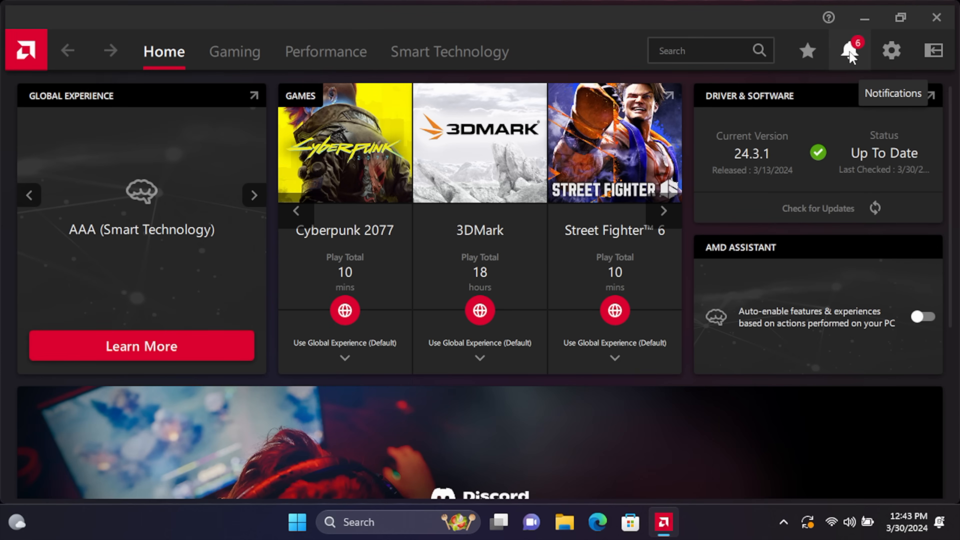
Enable Performance Metrics tracking from the setup notification, deferring the restart, and return Home.
{"action": "left_click", "coordinate": [849, 50]}
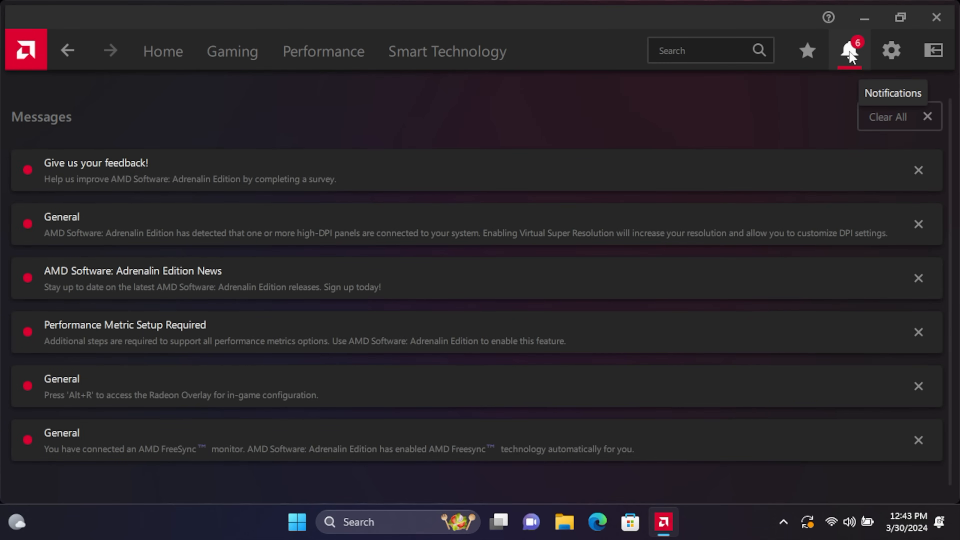
{"action": "mouse_move", "coordinate": [207, 292]}
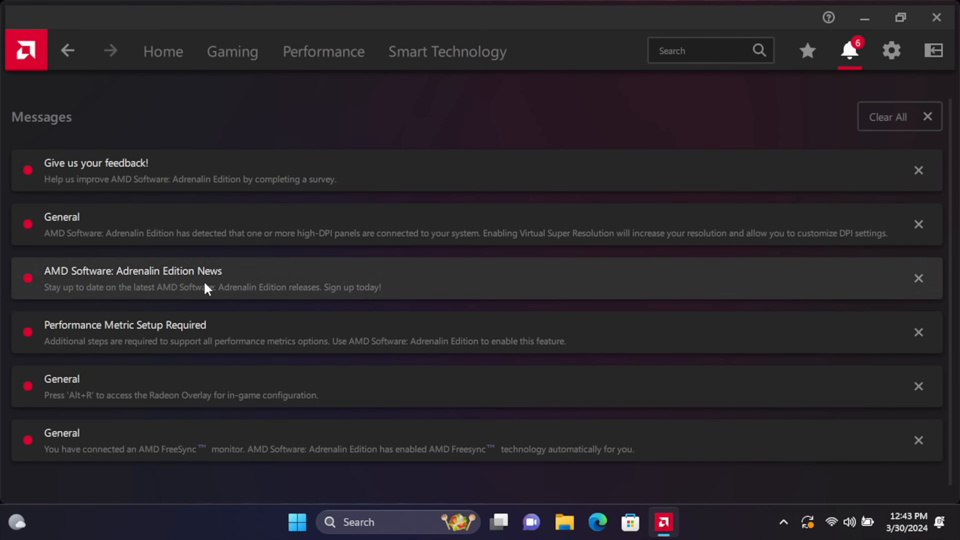
{"action": "mouse_move", "coordinate": [89, 345]}
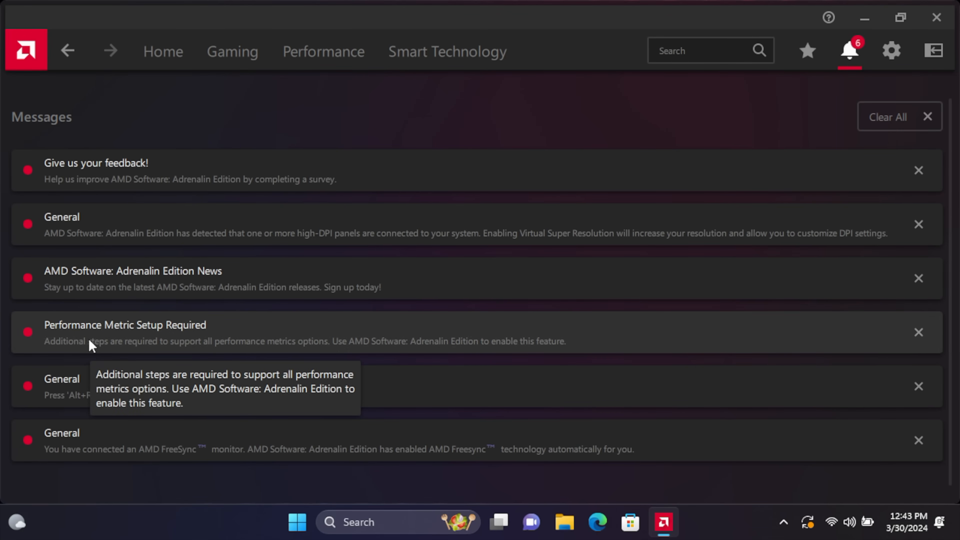
{"action": "mouse_move", "coordinate": [547, 327]}
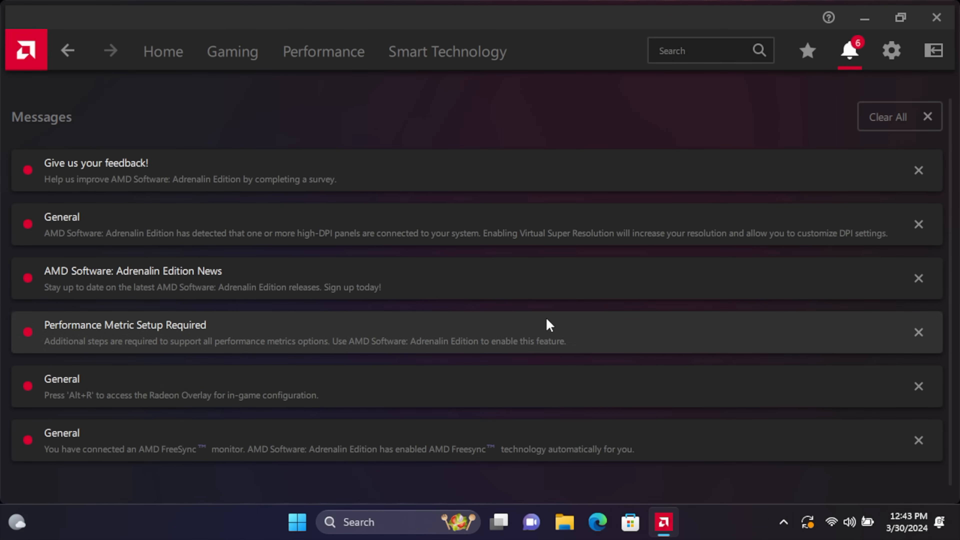
{"action": "left_click", "coordinate": [124, 326]}
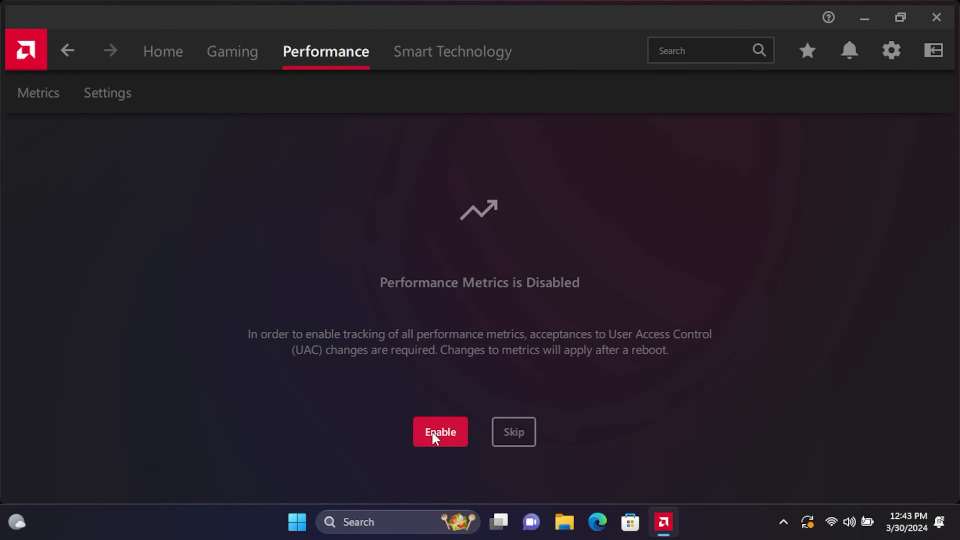
{"action": "left_click", "coordinate": [439, 436]}
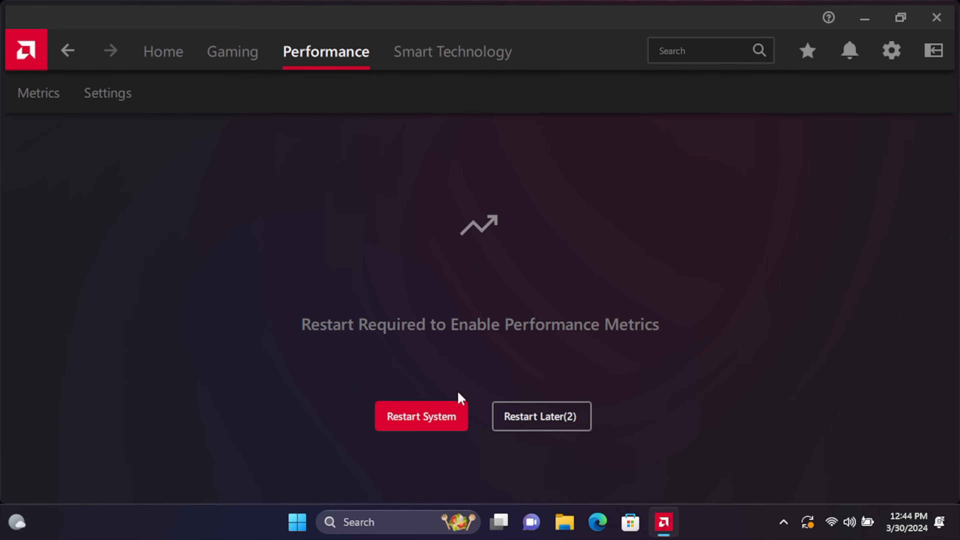
{"action": "left_click", "coordinate": [543, 417]}
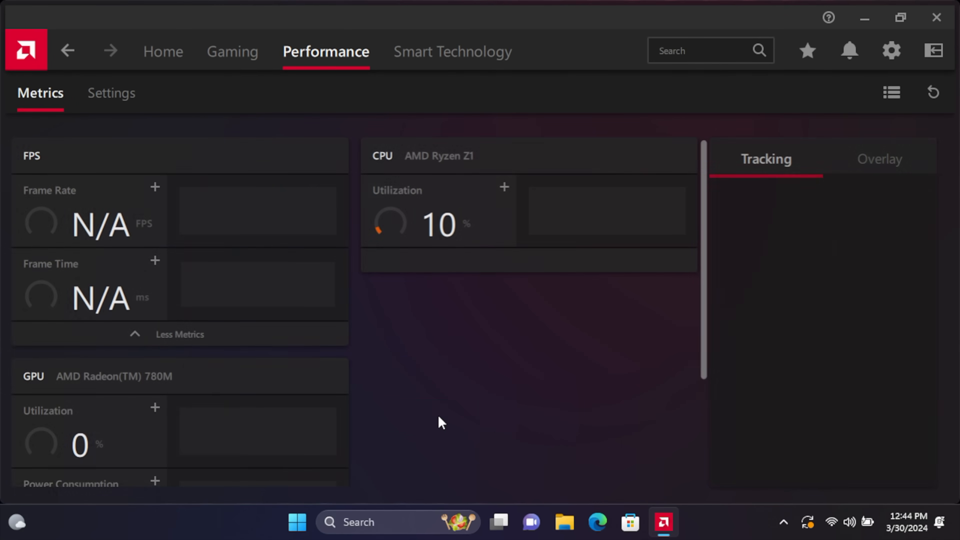
{"action": "left_click", "coordinate": [163, 51]}
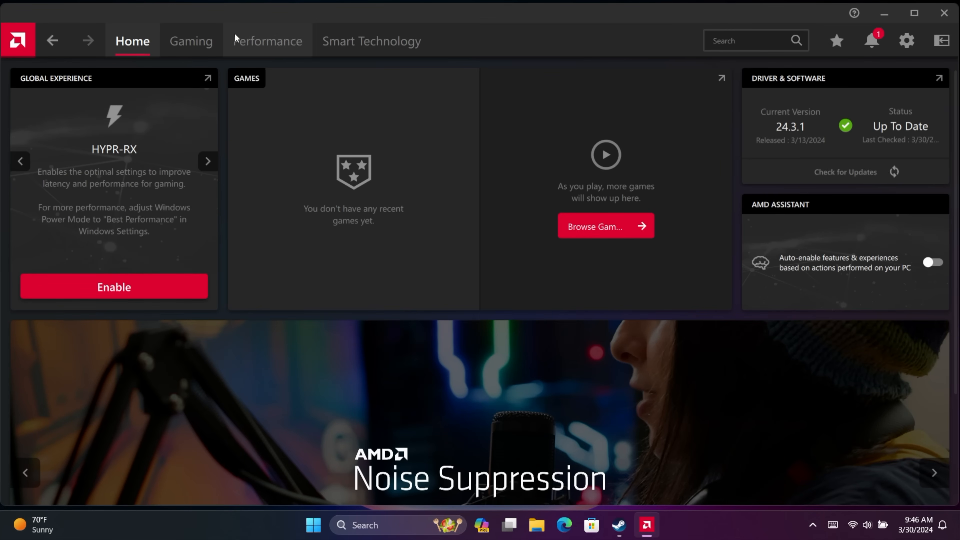
Turn on Enable Metrics Overlay in Performance > Metrics > Overlay.
{"action": "left_click", "coordinate": [269, 41]}
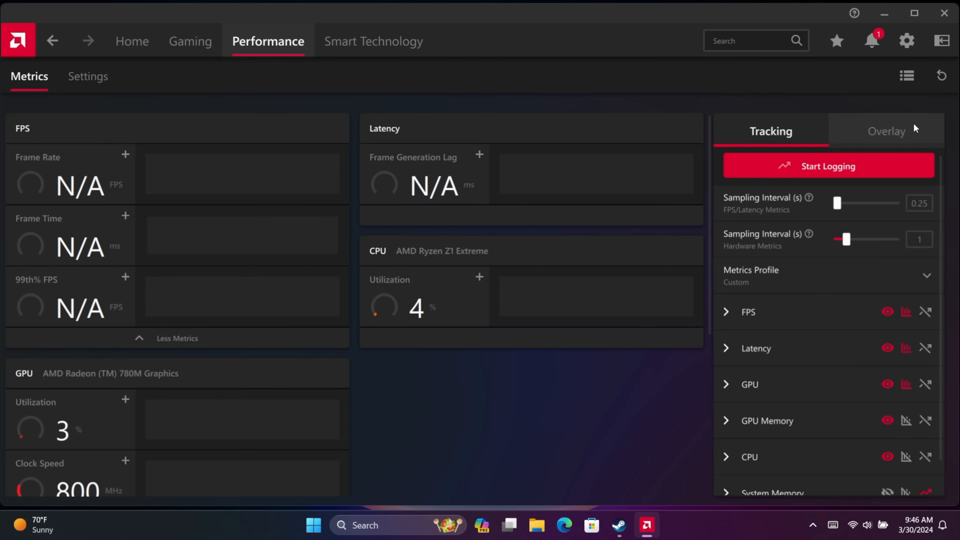
{"action": "left_click", "coordinate": [887, 132]}
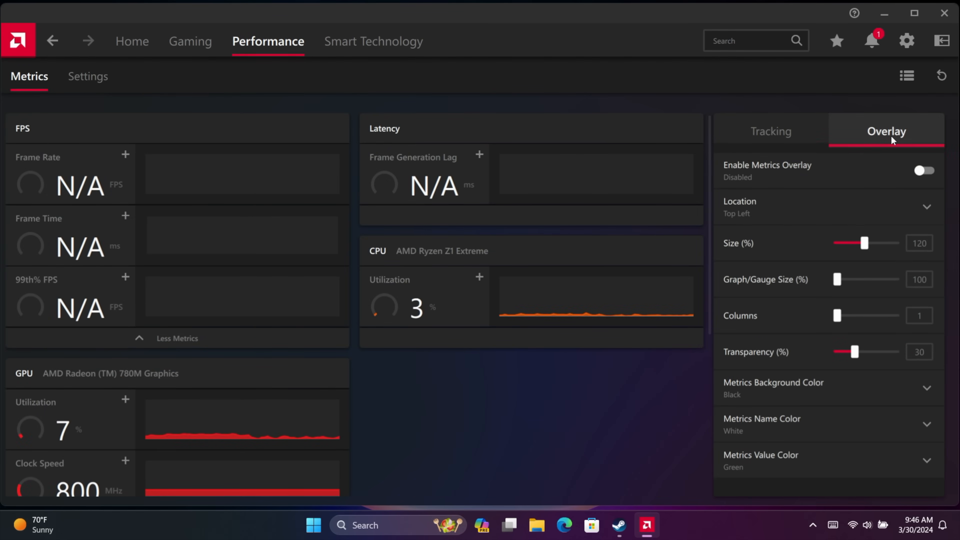
{"action": "left_click", "coordinate": [925, 170]}
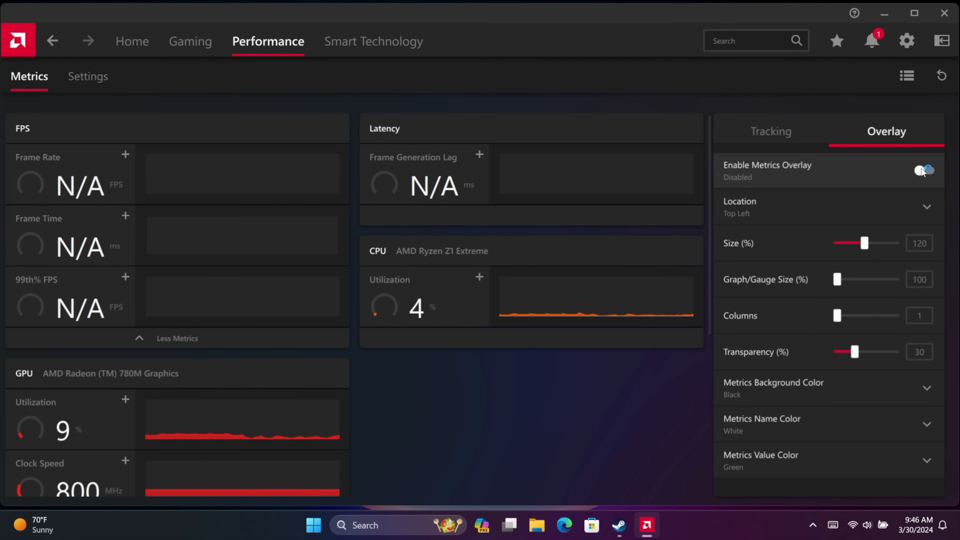
{"action": "left_click", "coordinate": [923, 171]}
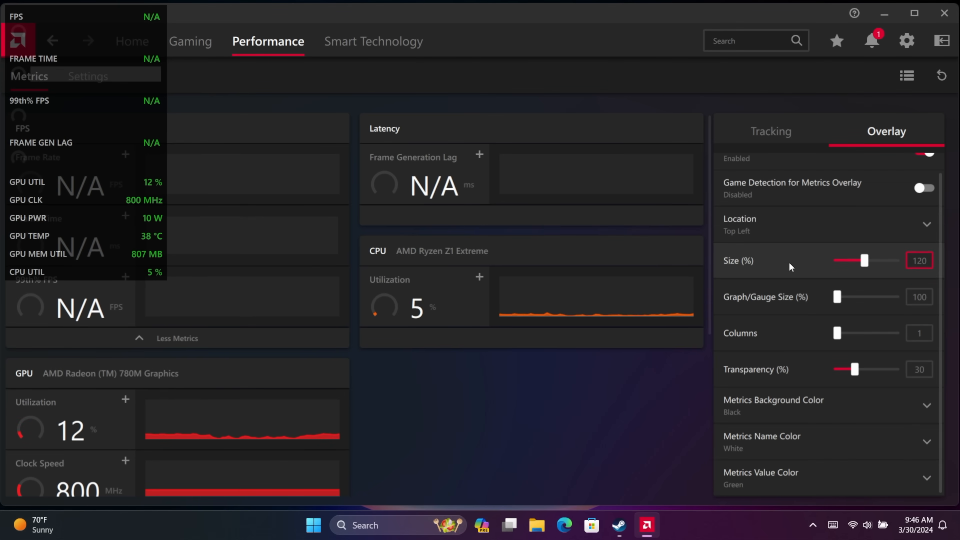
Review the Tracking settings, then enable Game Detection for the Metrics Overlay.
{"action": "left_click", "coordinate": [771, 131]}
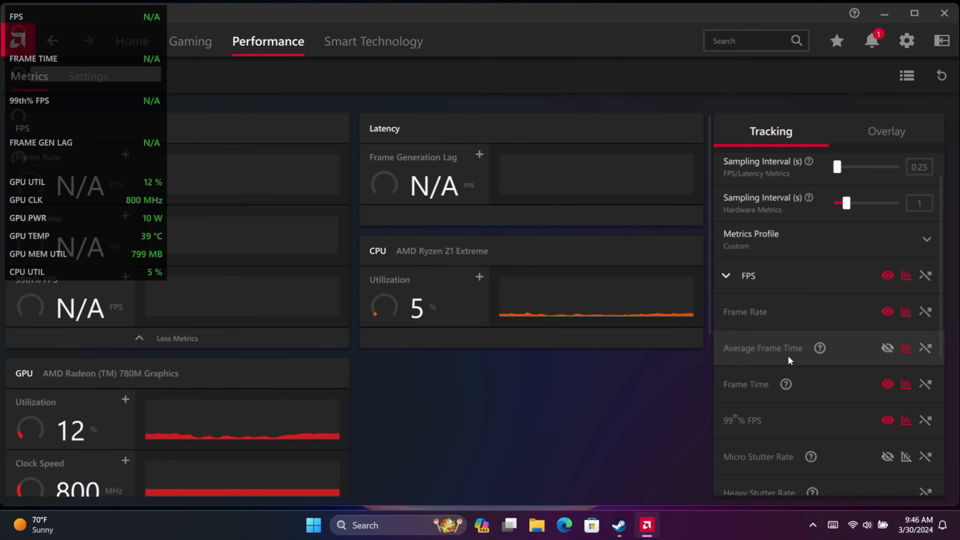
{"action": "scroll", "scroll_direction": "down", "scroll_amount": 3}
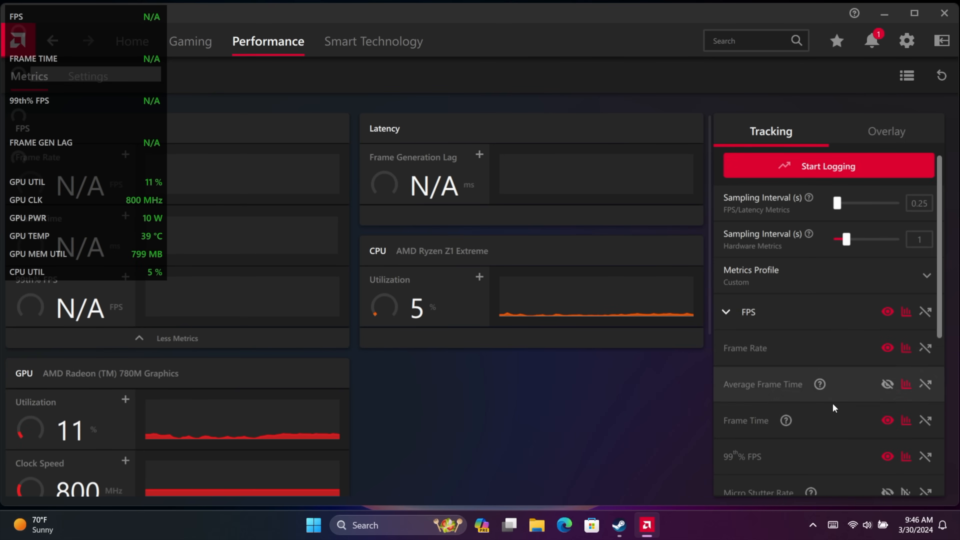
{"action": "scroll", "scroll_direction": "down", "scroll_amount": 3}
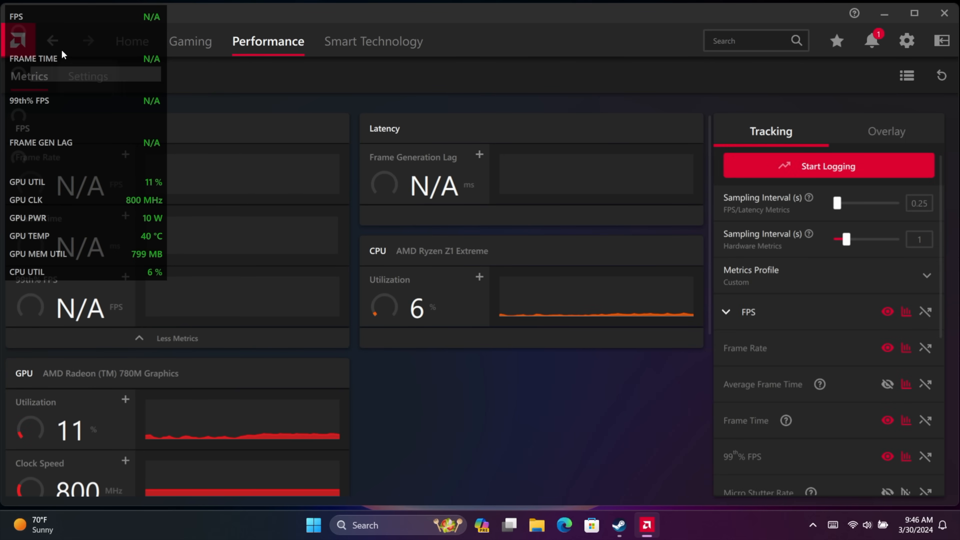
{"action": "mouse_move", "coordinate": [149, 151]}
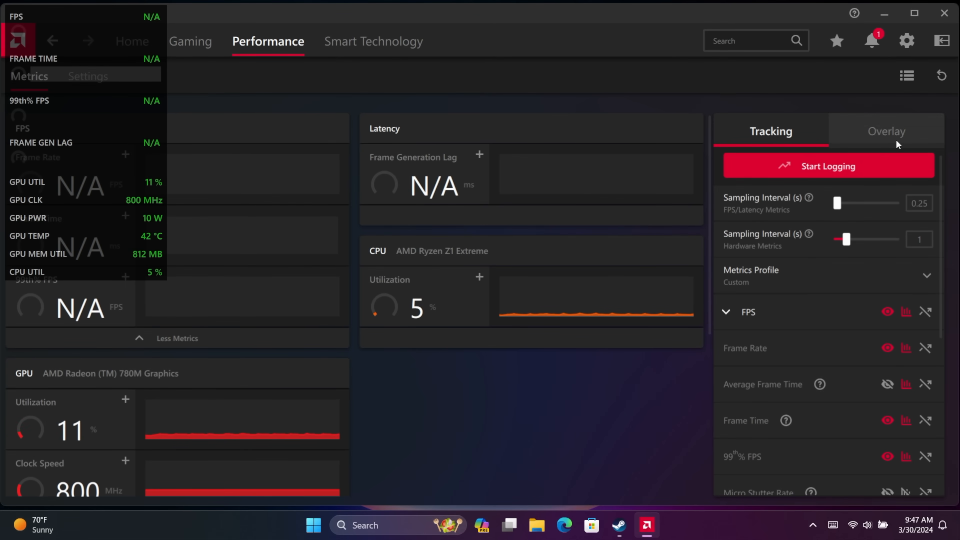
{"action": "left_click", "coordinate": [888, 132]}
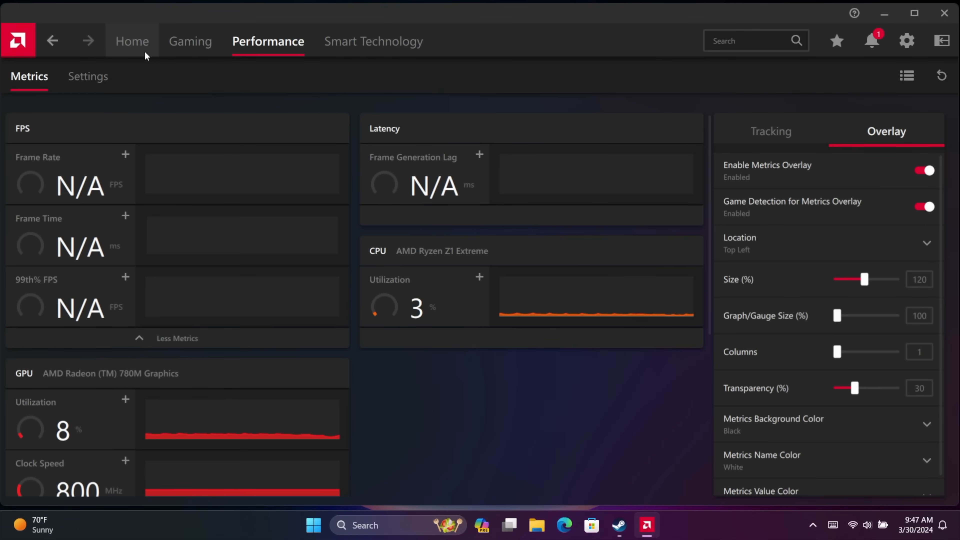
Open Marvel's Spider-Man Remastered's page and enable AMD Fluid Motion Frames and Radeon Anti-Lag.
{"action": "left_click", "coordinate": [191, 41]}
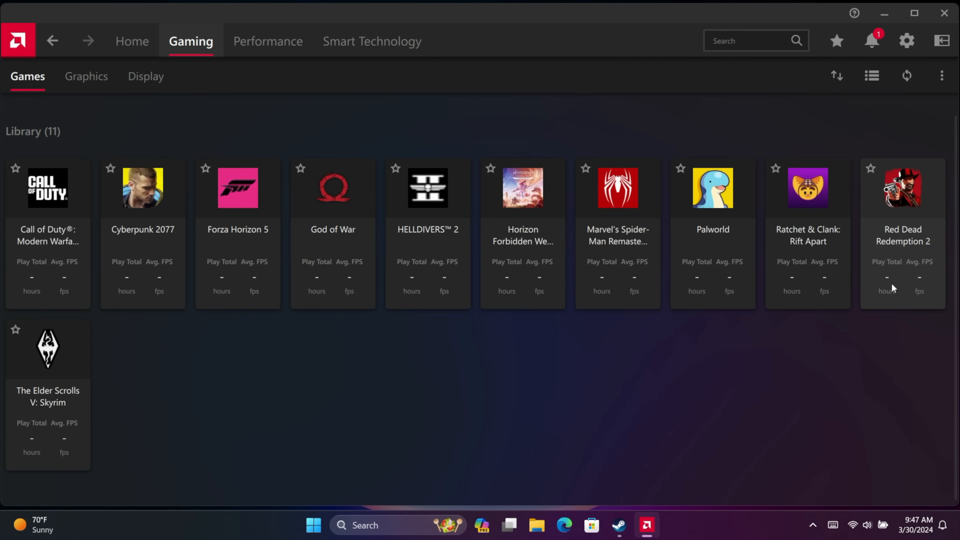
{"action": "mouse_move", "coordinate": [388, 370]}
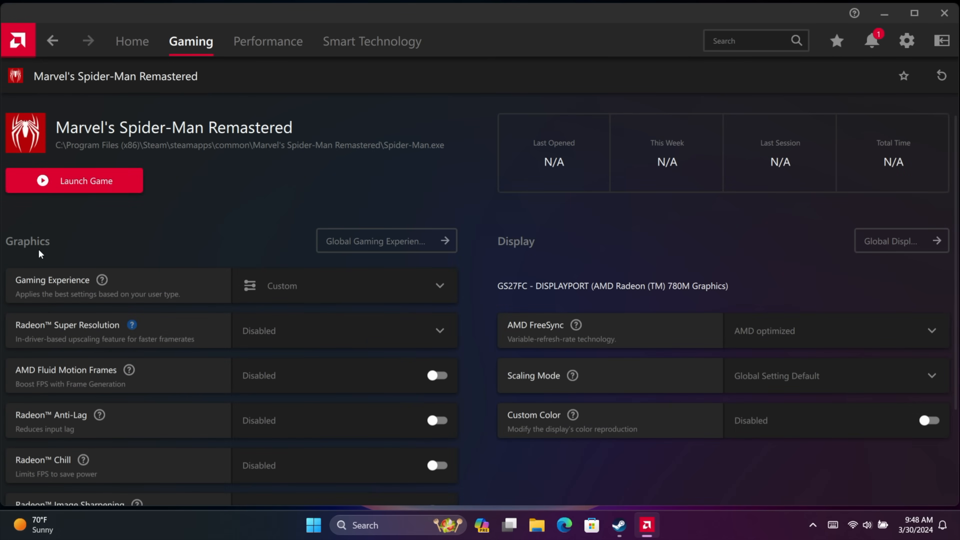
{"action": "mouse_move", "coordinate": [177, 309]}
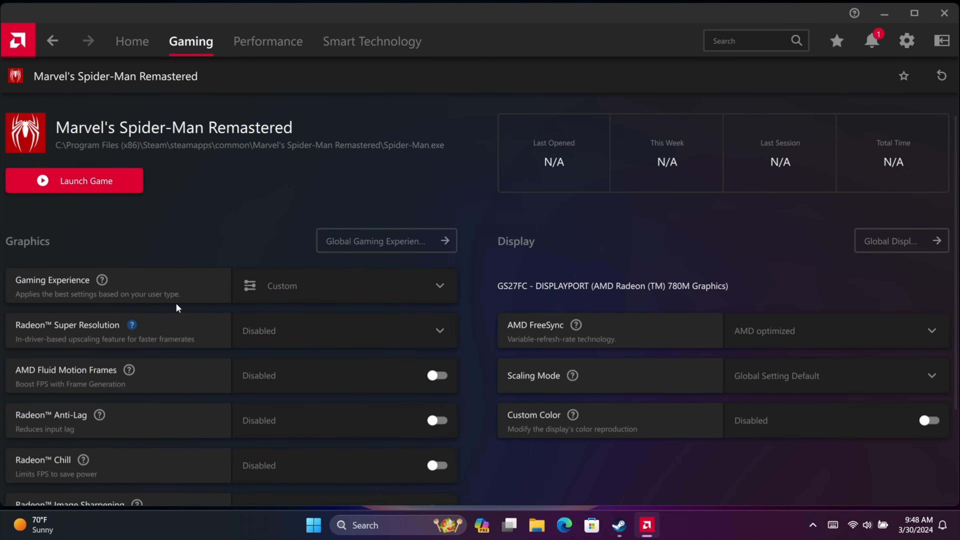
{"action": "scroll", "scroll_direction": "down", "scroll_amount": 3}
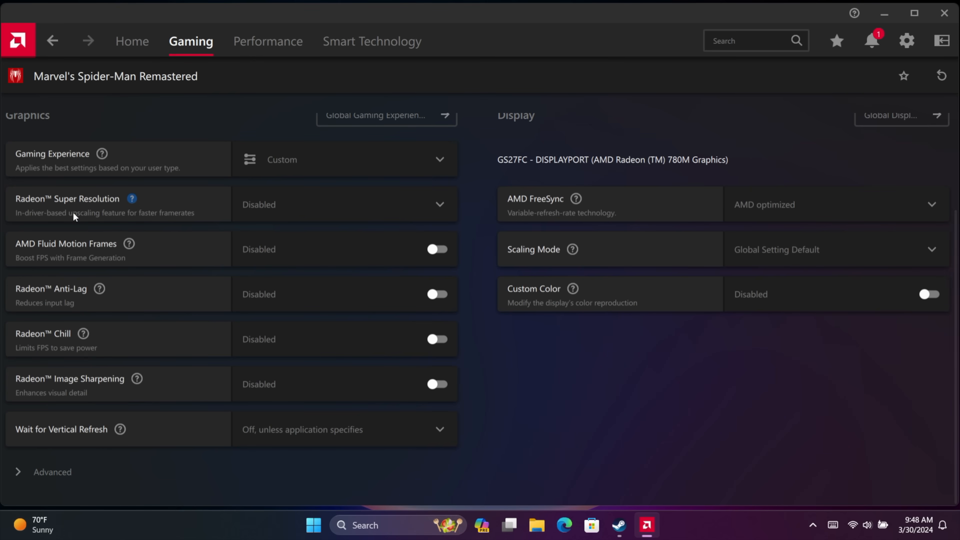
{"action": "mouse_move", "coordinate": [24, 261]}
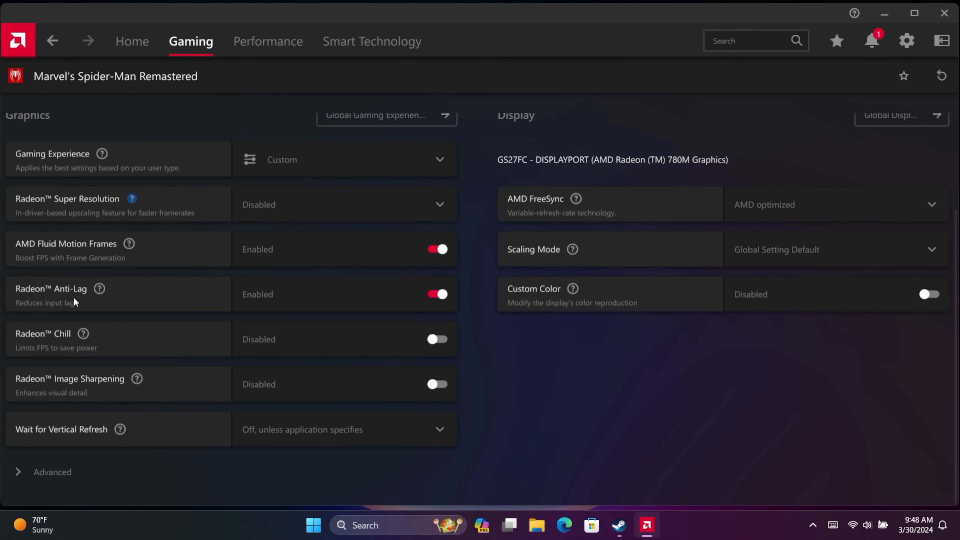
{"action": "mouse_move", "coordinate": [80, 304]}
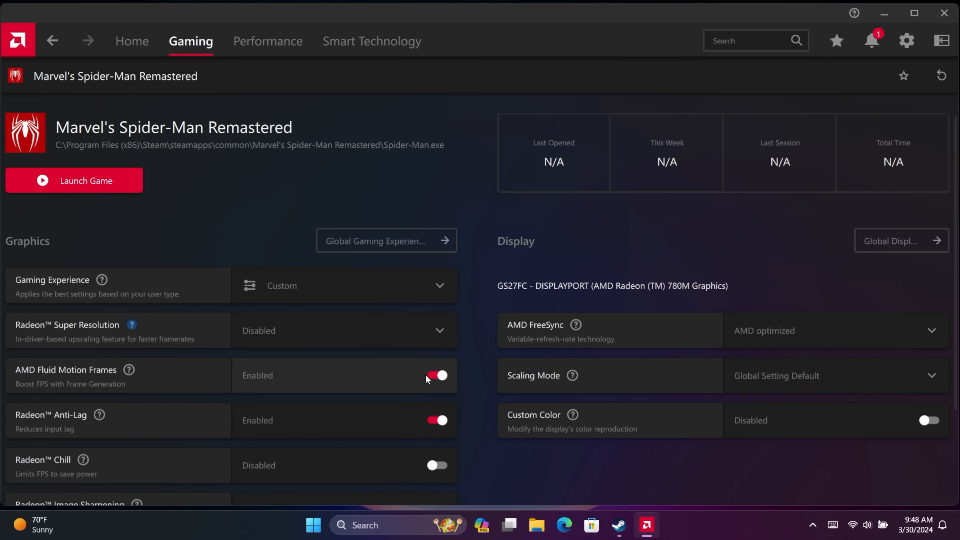
{"action": "mouse_move", "coordinate": [282, 382]}
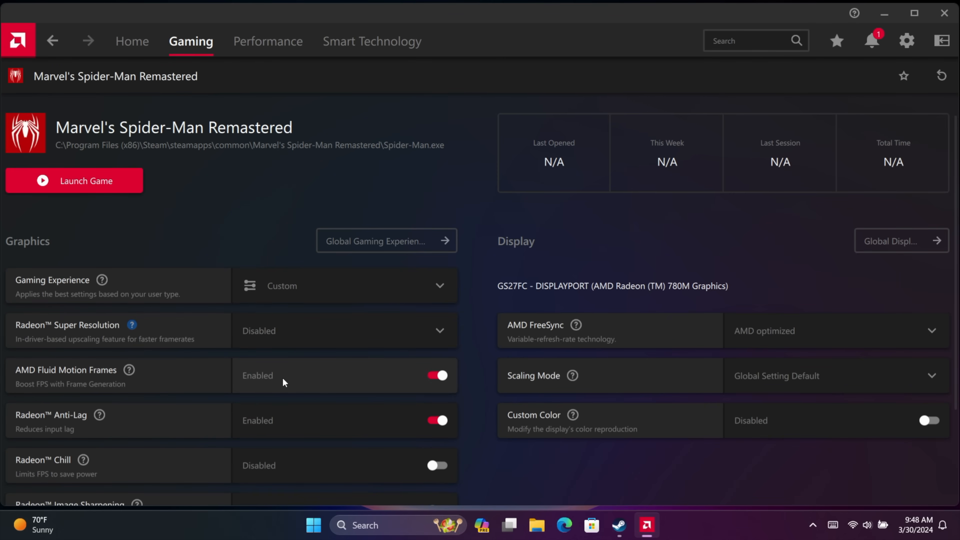
{"action": "mouse_move", "coordinate": [331, 380]}
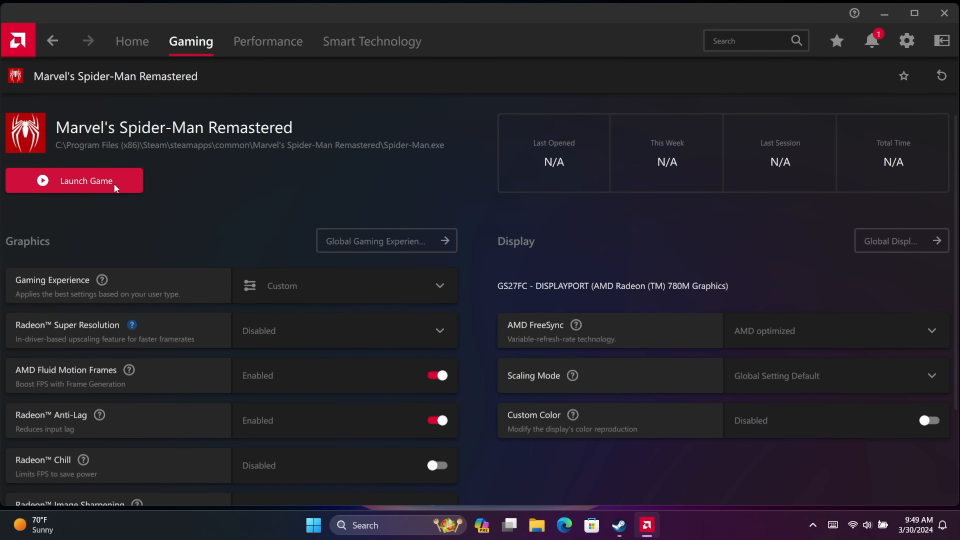
Launch Spider-Man Remastered and set Window Mode to Exclusive Fullscreen in Display and Graphics.
{"action": "left_click", "coordinate": [86, 181]}
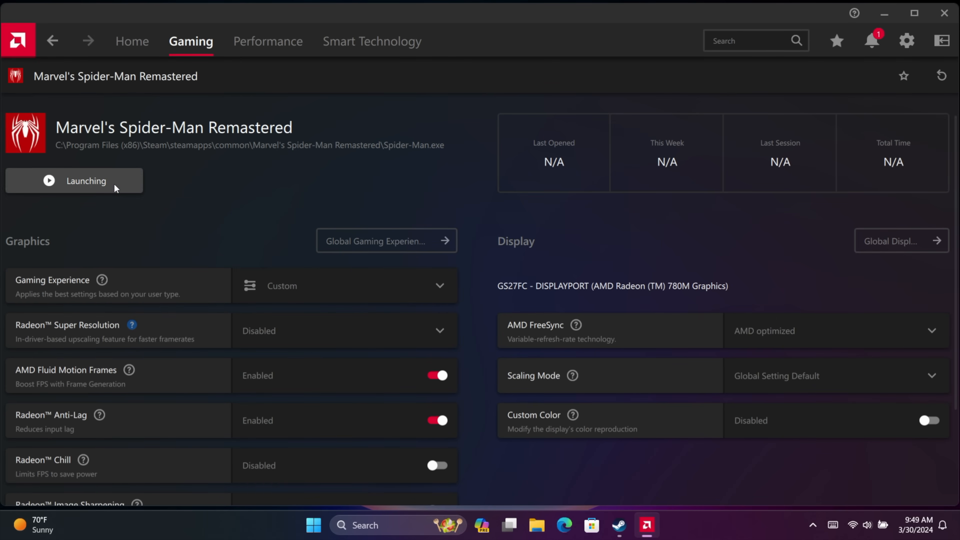
{"action": "left_click", "coordinate": [74, 181]}
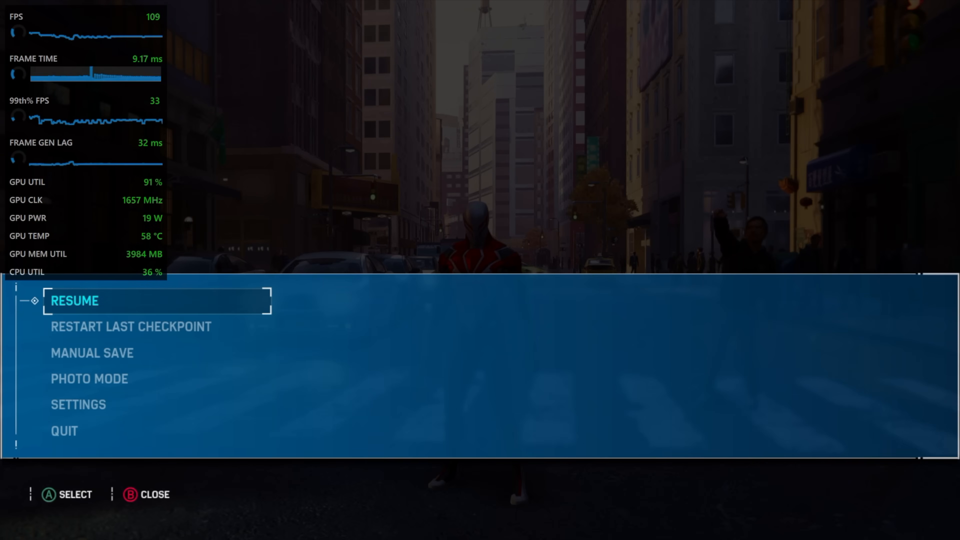
{"action": "left_click", "coordinate": [78, 404]}
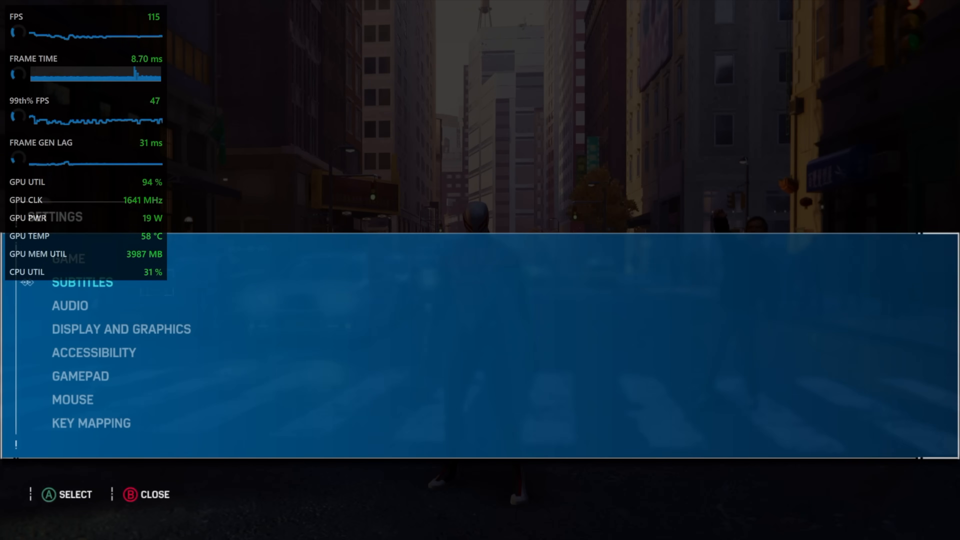
{"action": "left_click", "coordinate": [121, 330]}
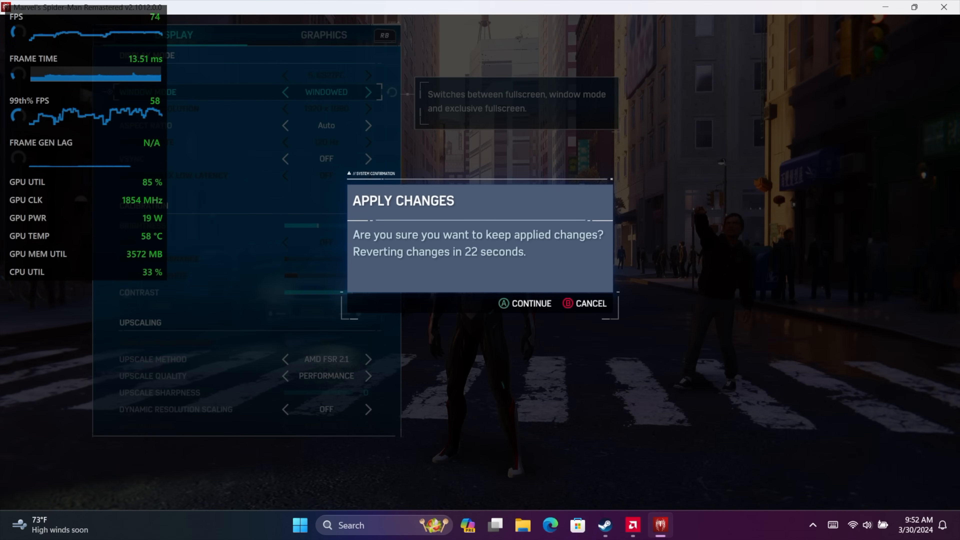
{"action": "left_click", "coordinate": [531, 304]}
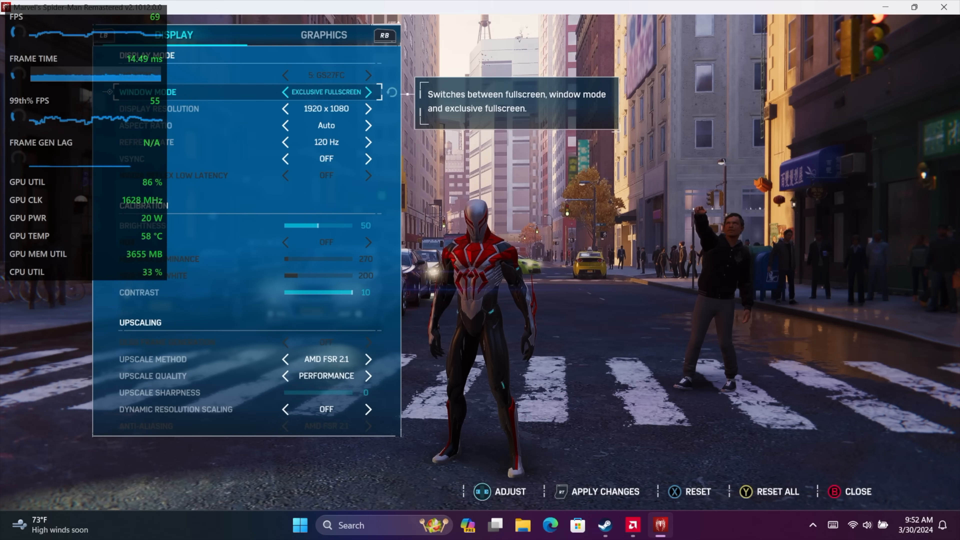
{"action": "left_click", "coordinate": [603, 491]}
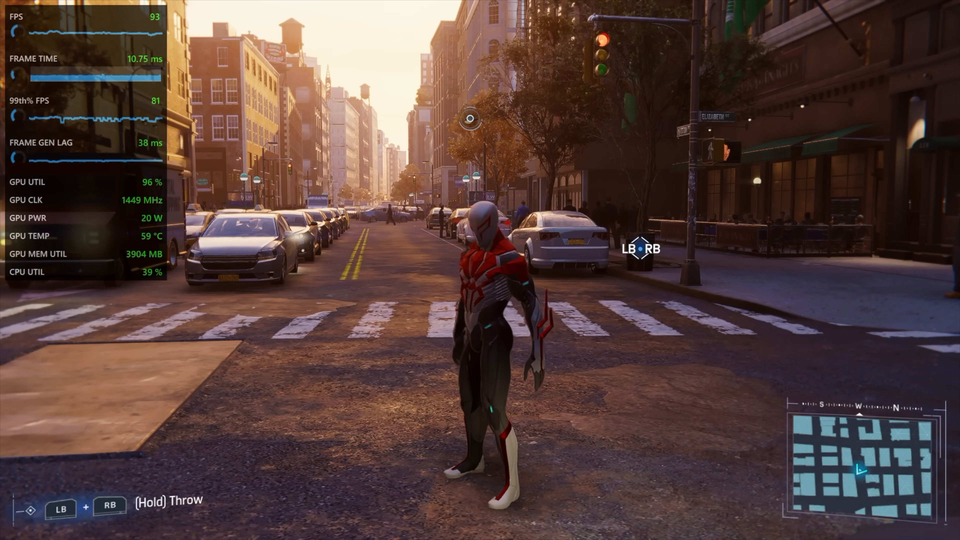
Resume play, then bring the Adrenalin overlay up over the game with Alt+R.
{"action": "key", "text": "alt+r"}
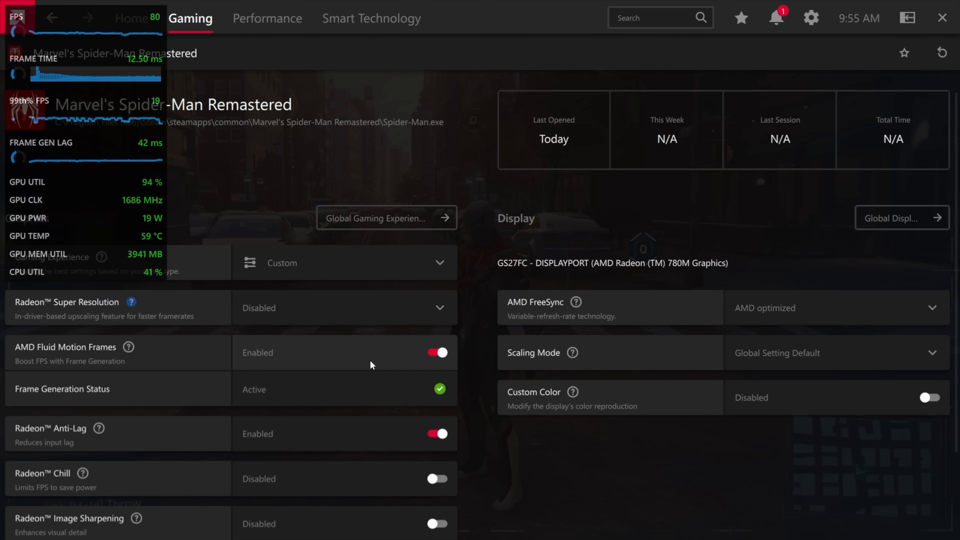
Toggle Fluid Motion Frames and Anti-Lag off for a play test, then re-enable Fluid Motion Frames.
{"action": "left_click", "coordinate": [436, 353]}
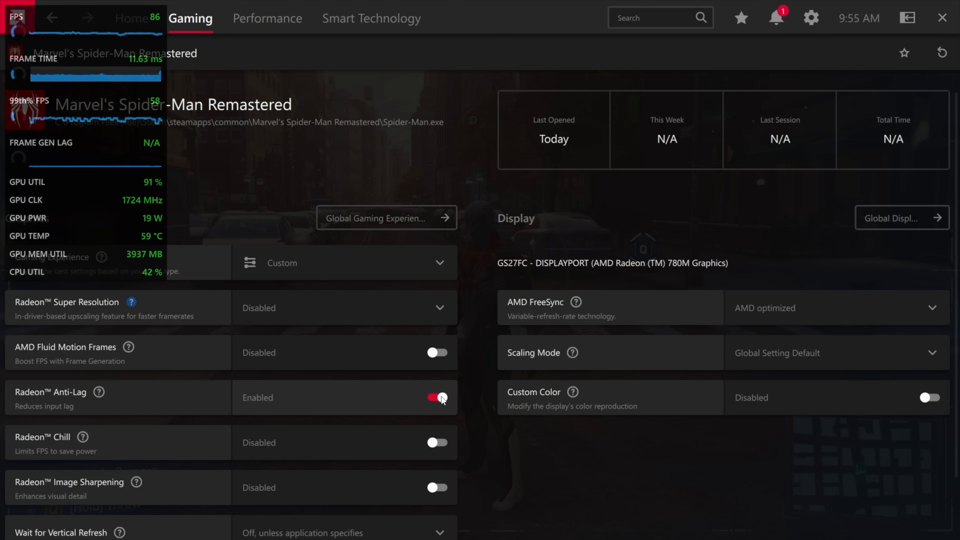
{"action": "left_click", "coordinate": [439, 399]}
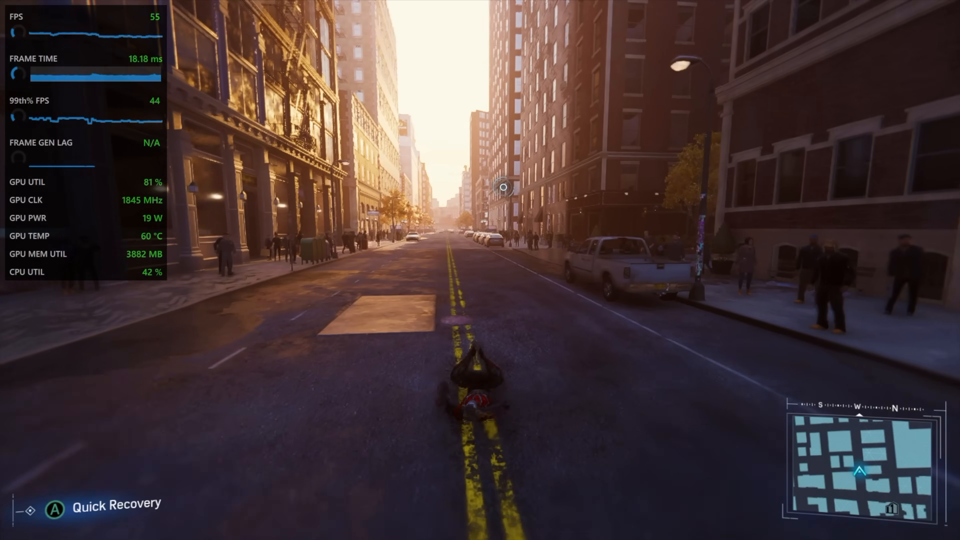
{"action": "key", "text": "alt+r"}
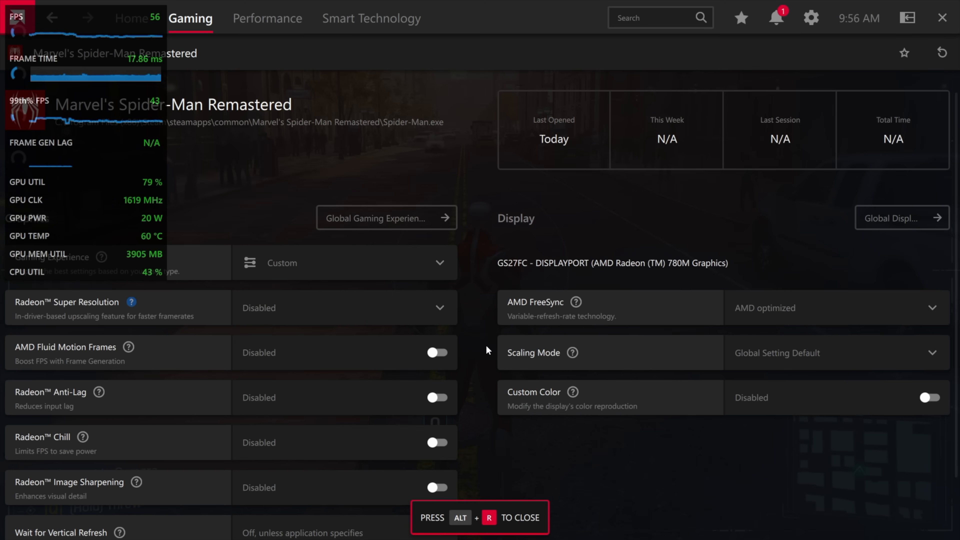
{"action": "left_click", "coordinate": [437, 353]}
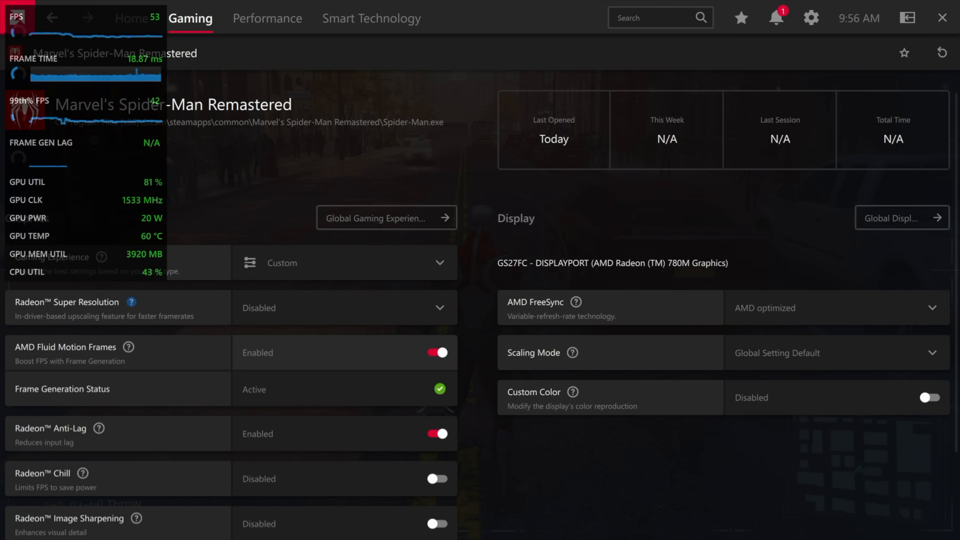